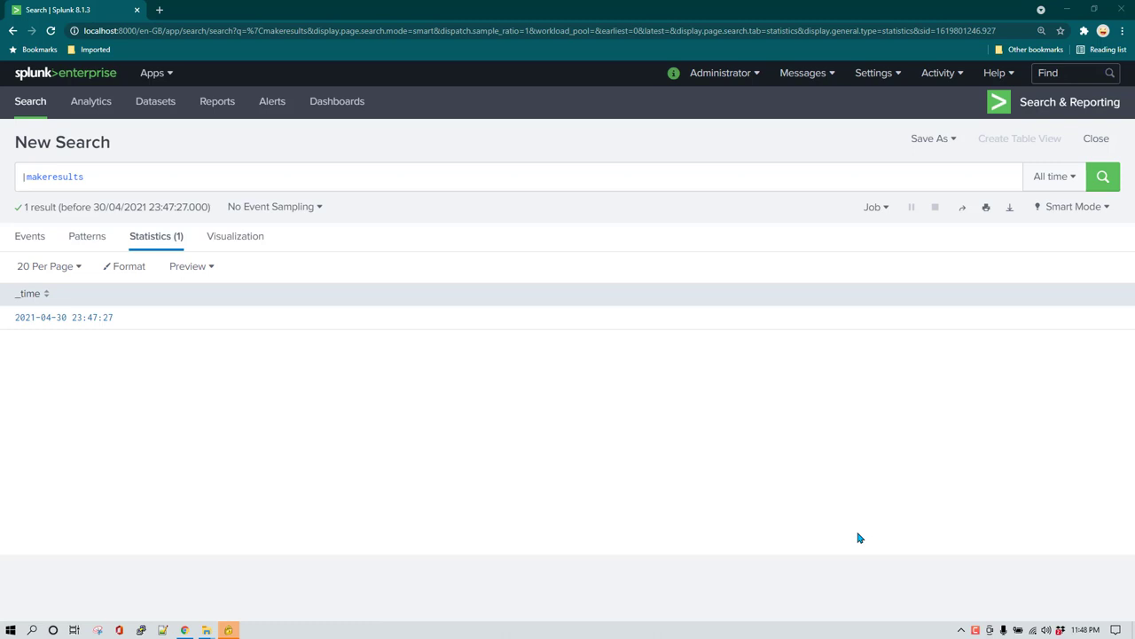
mouse_move(187, 224)
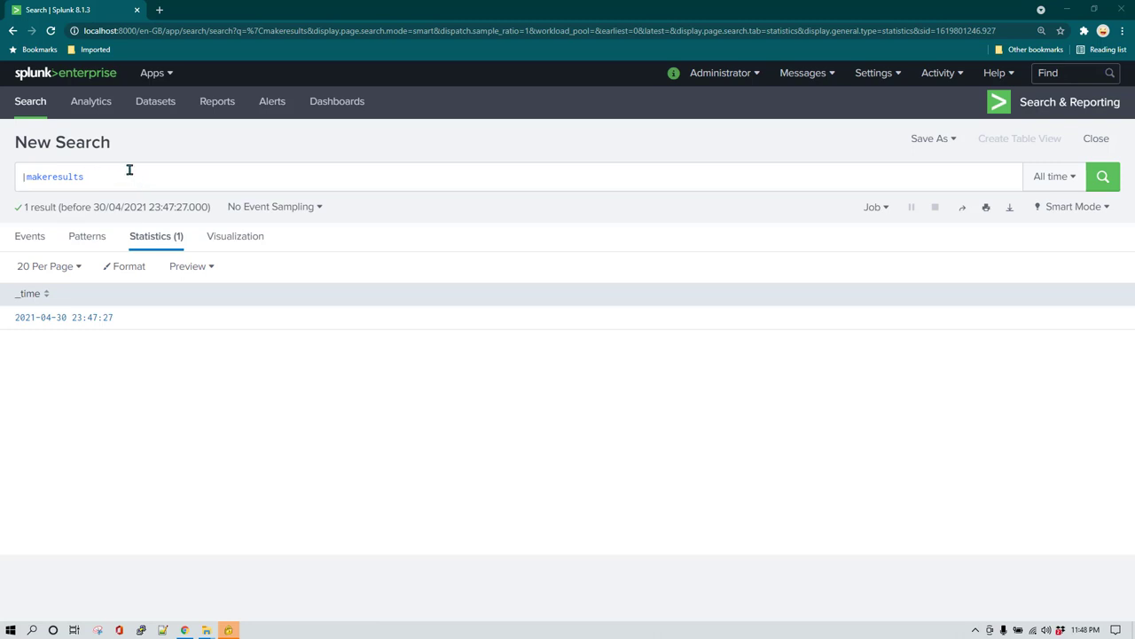
mouse_move(62, 316)
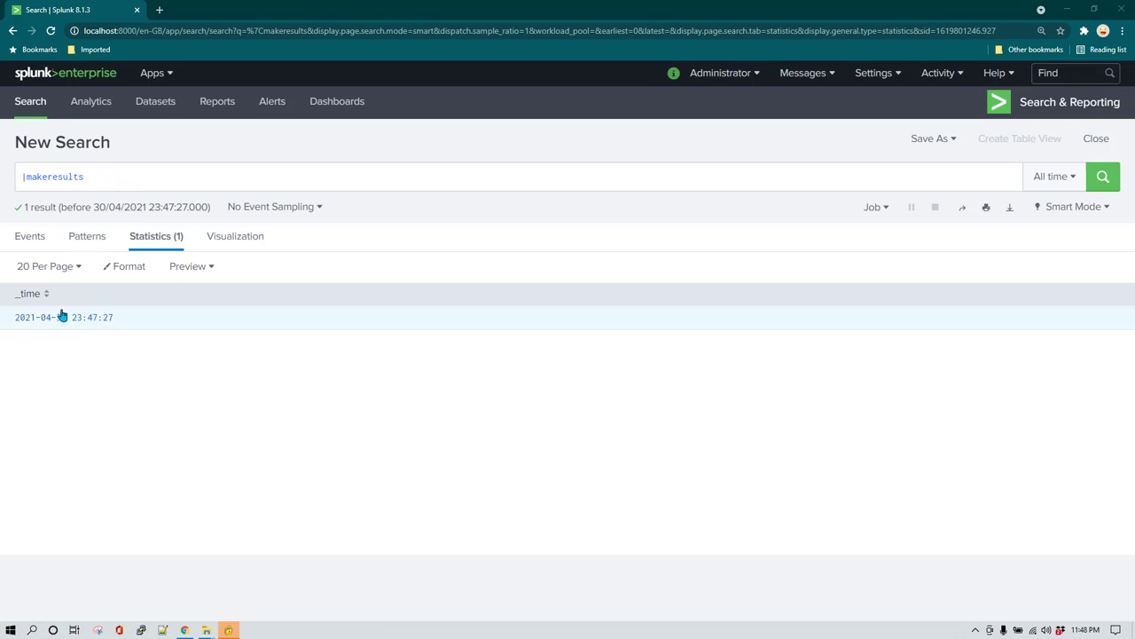
mouse_move(435, 170)
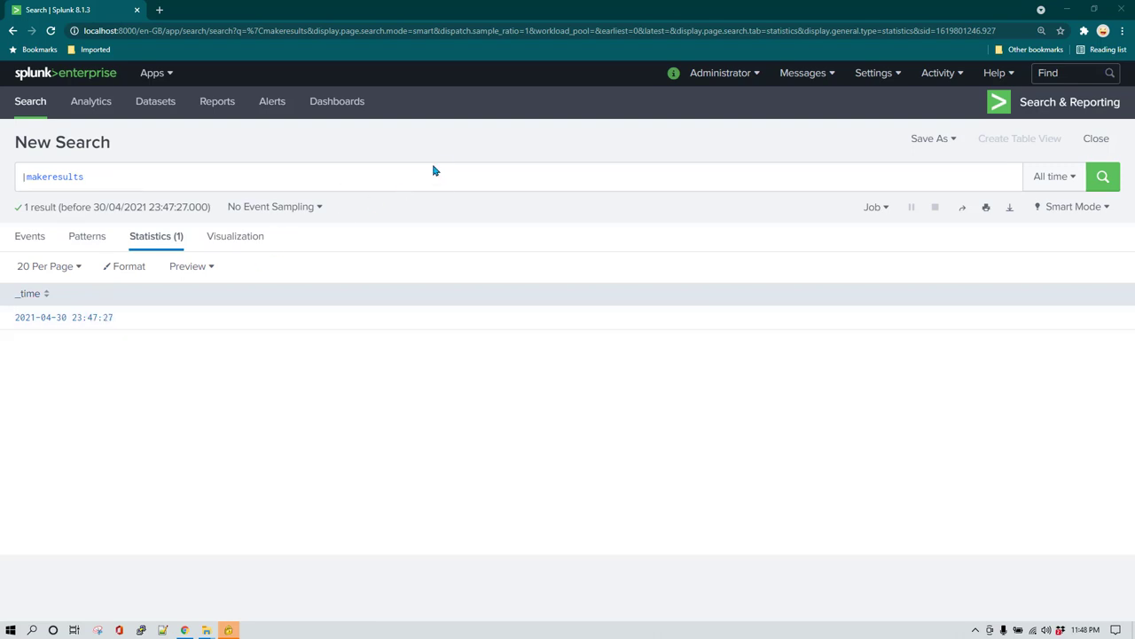
Run 'makeresults count=20' so the search returns 20 timestamped rows
left_click(479, 176)
type(" count=")
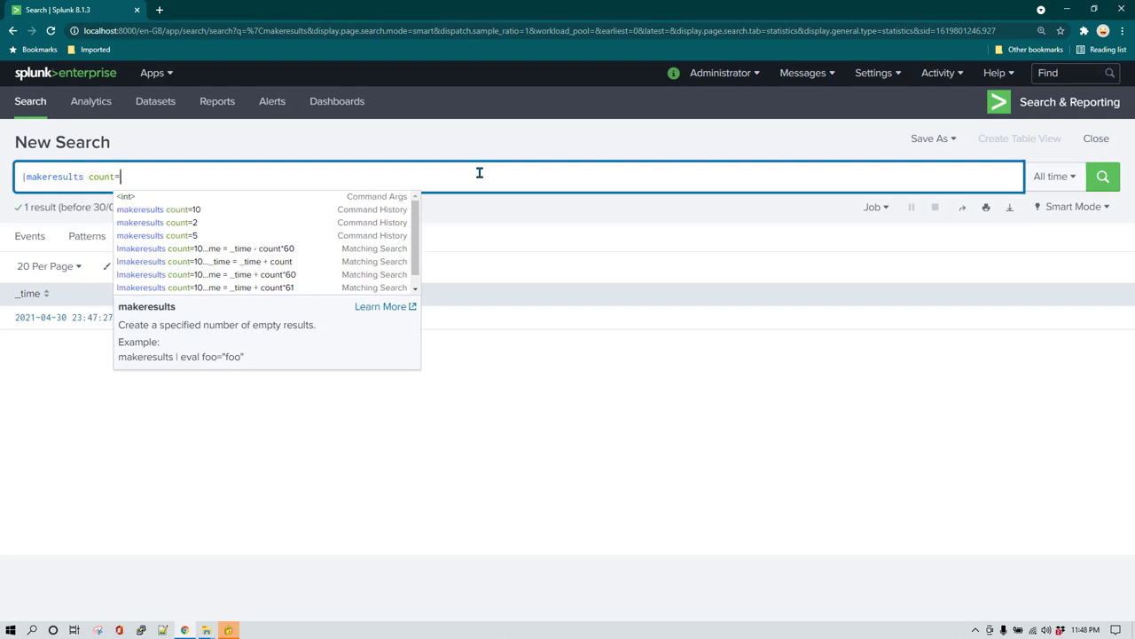
type("20")
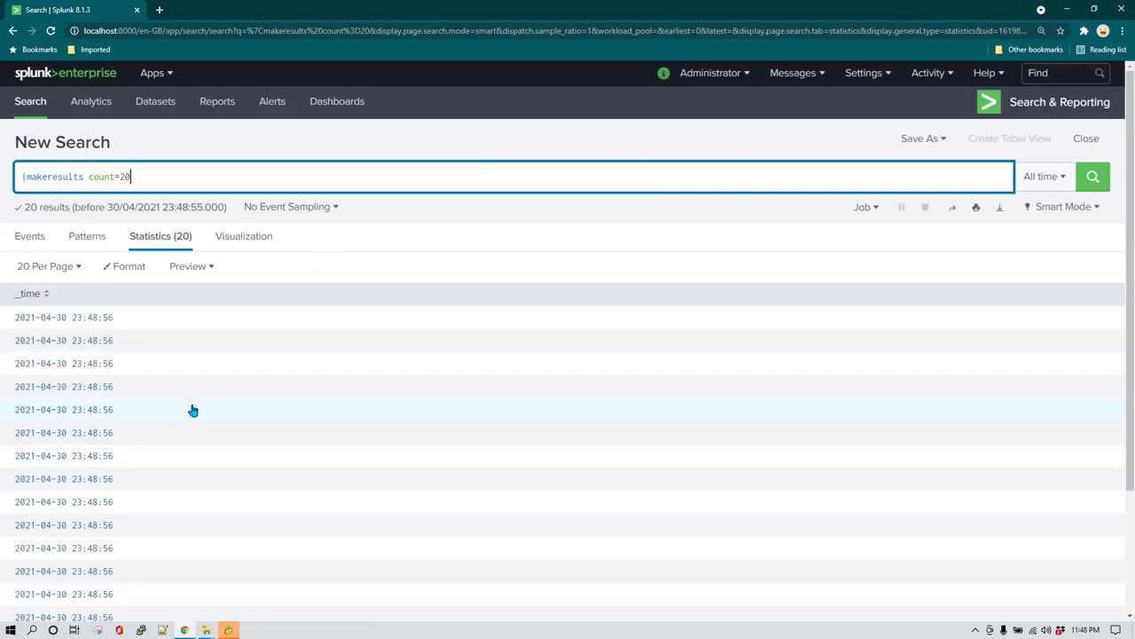
scroll("down", 3)
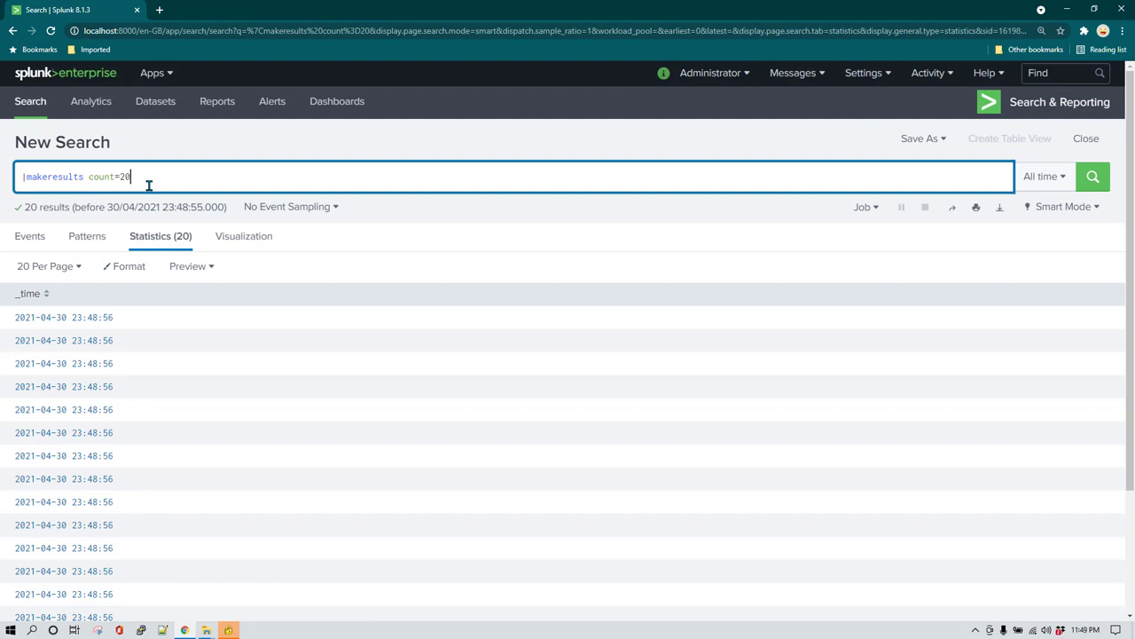
mouse_move(483, 257)
type("|")
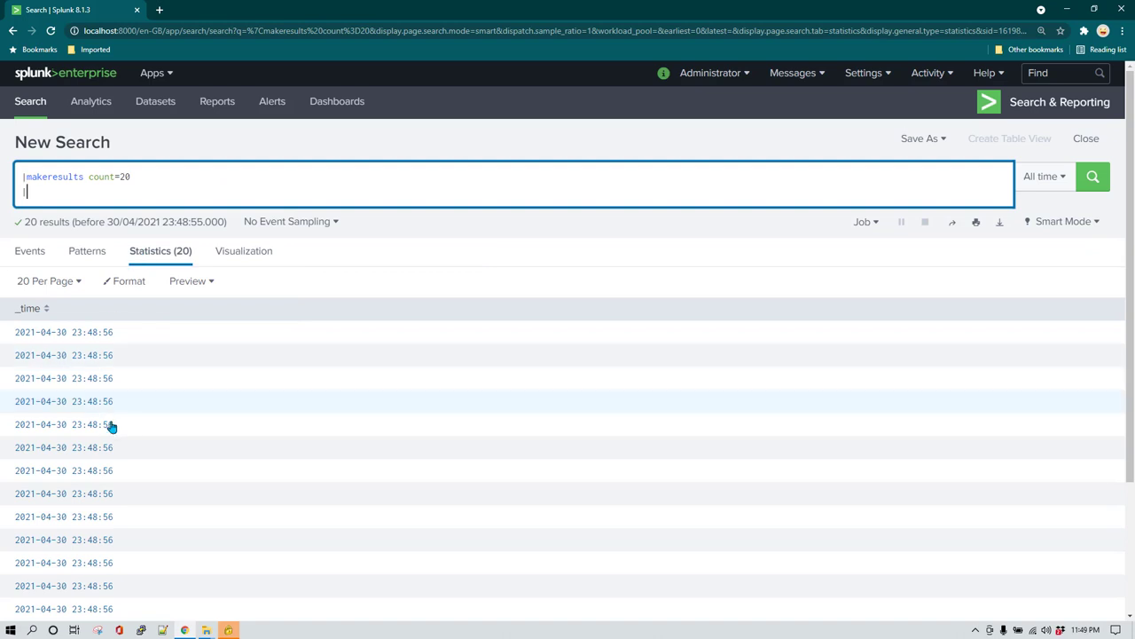
mouse_move(133, 447)
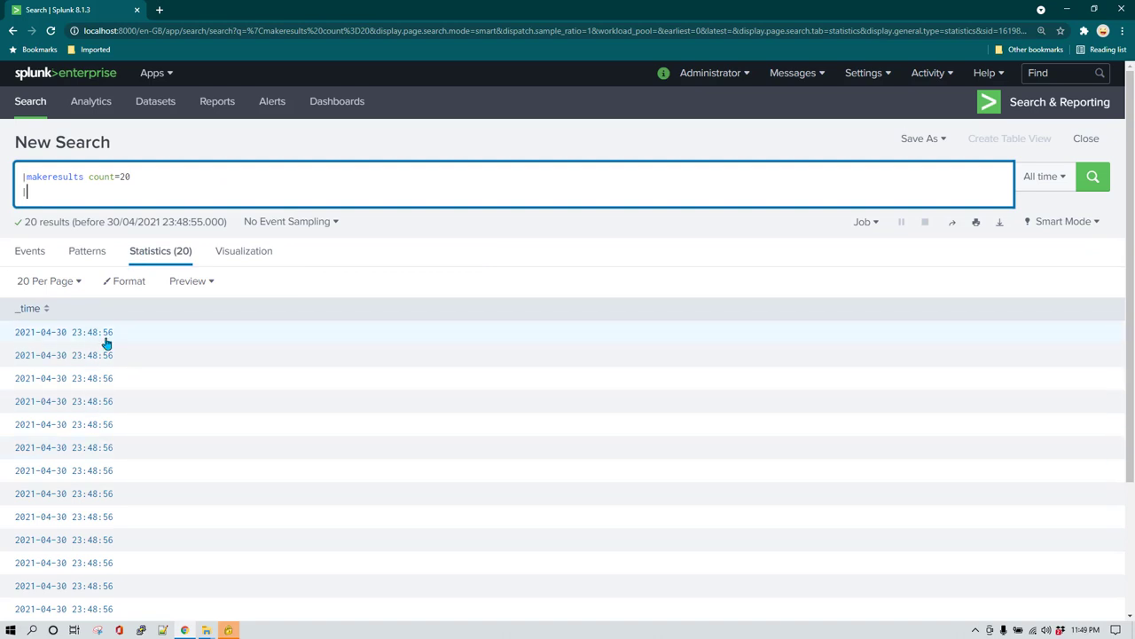
mouse_move(57, 482)
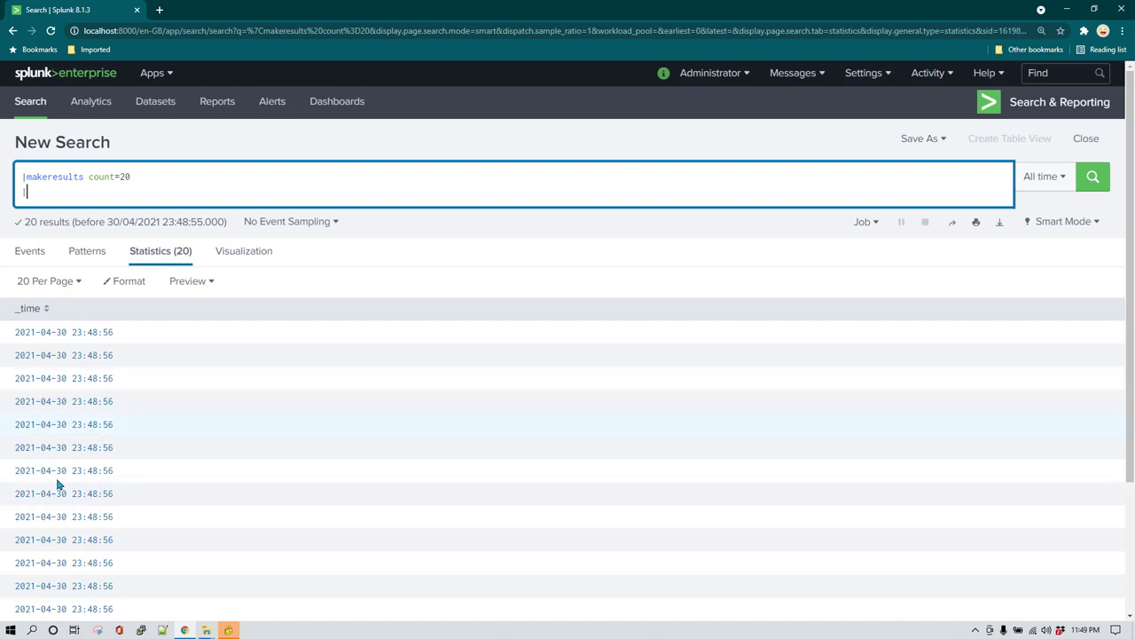
mouse_move(471, 193)
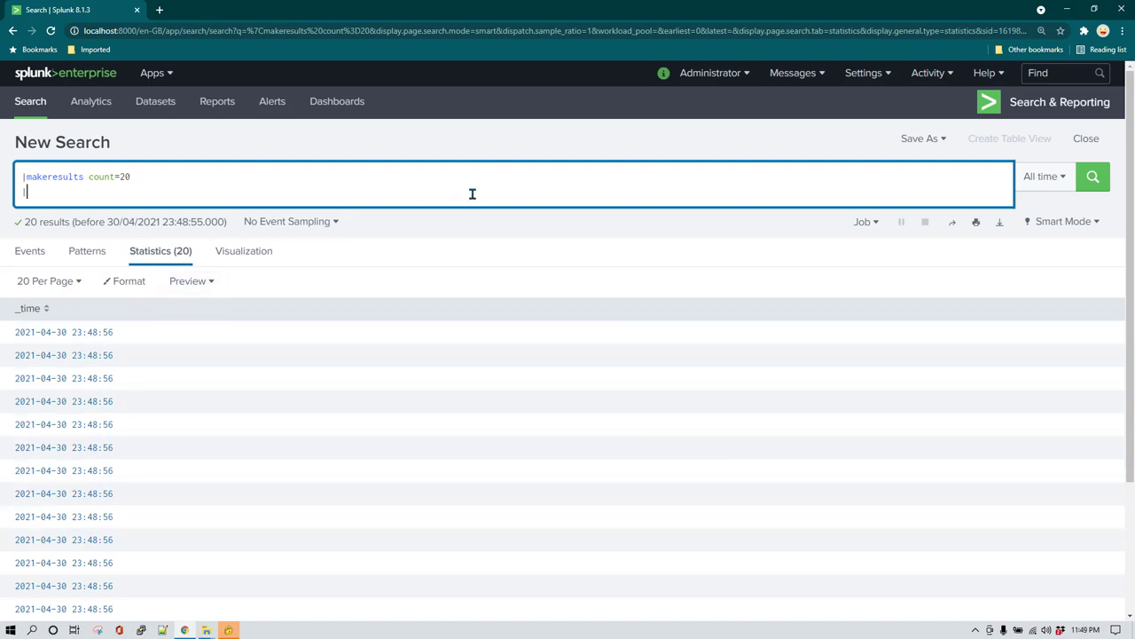
Append '| streamstats count' and run it to number the 20 rows 1 through 20
type("streamsta")
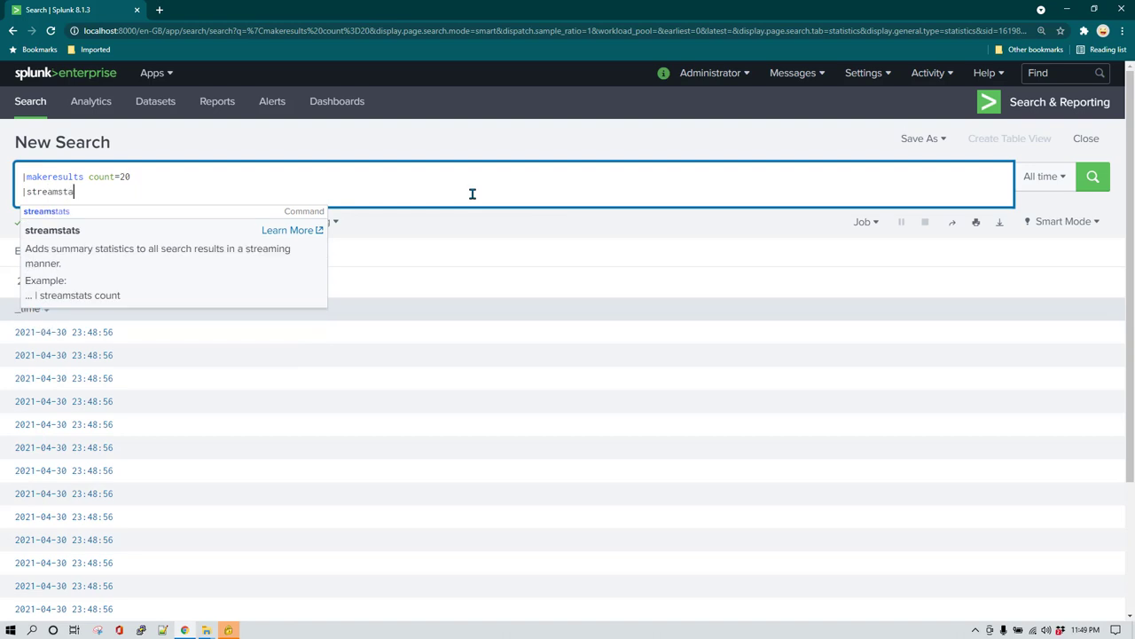
type("s")
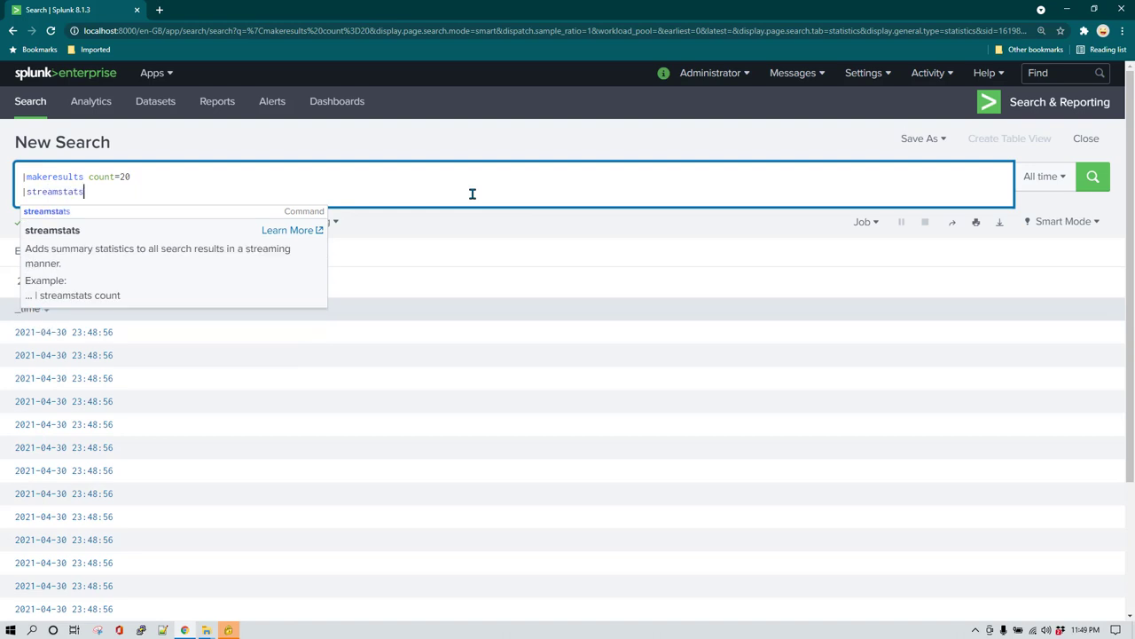
type("count")
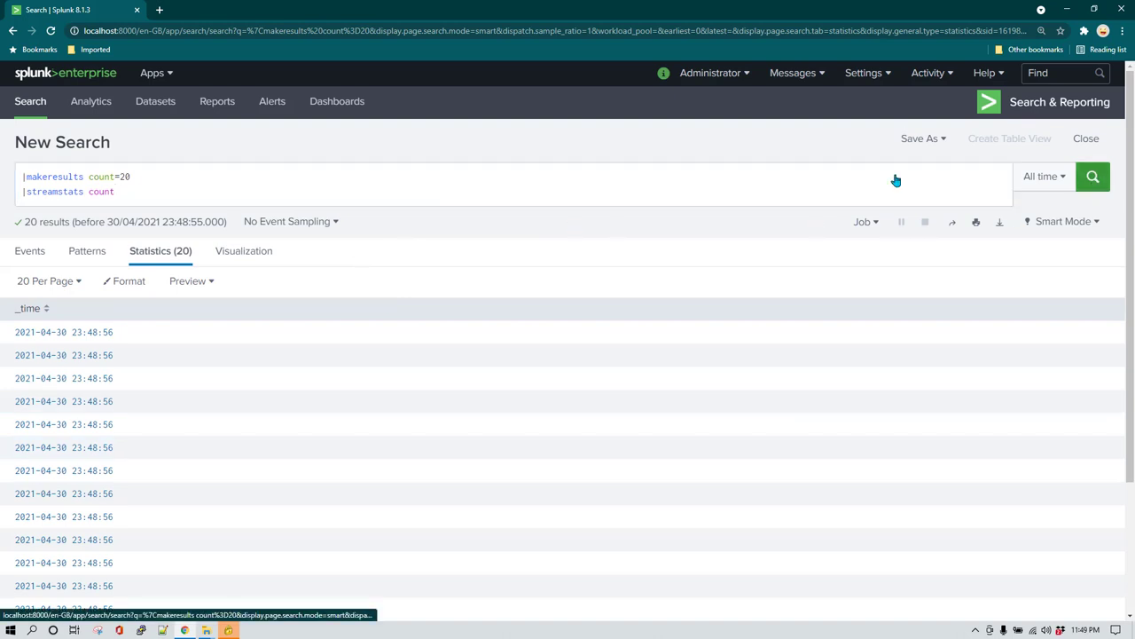
left_click(1093, 176)
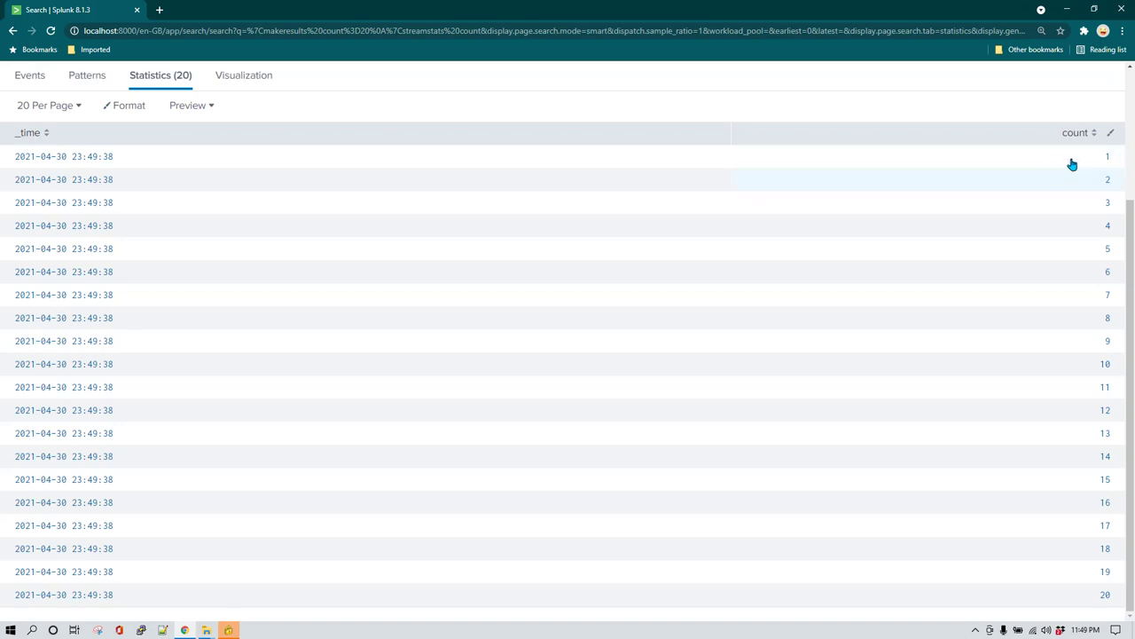
mouse_move(1086, 195)
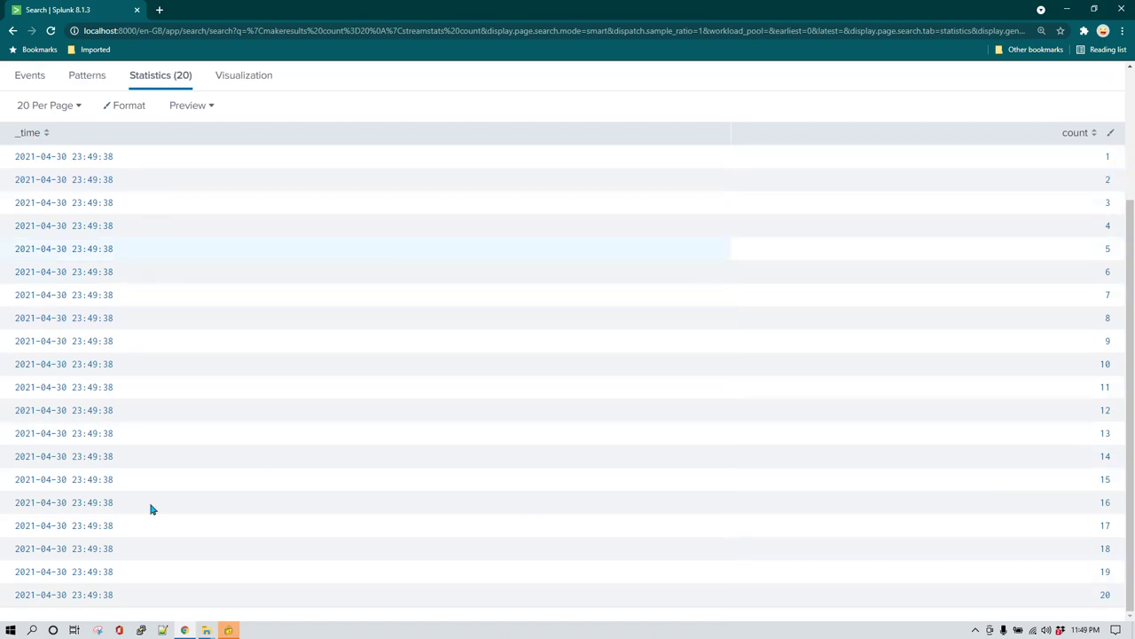
mouse_move(458, 268)
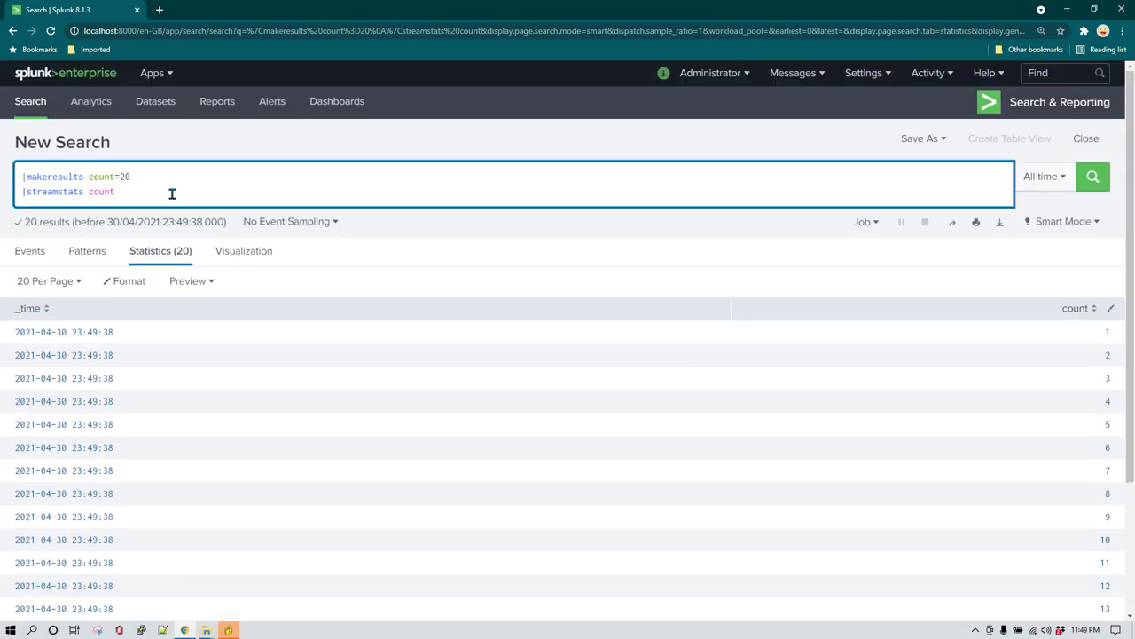
Add '| eval _time = _time - count' and run so timestamps step back one second per row
type("|eval")
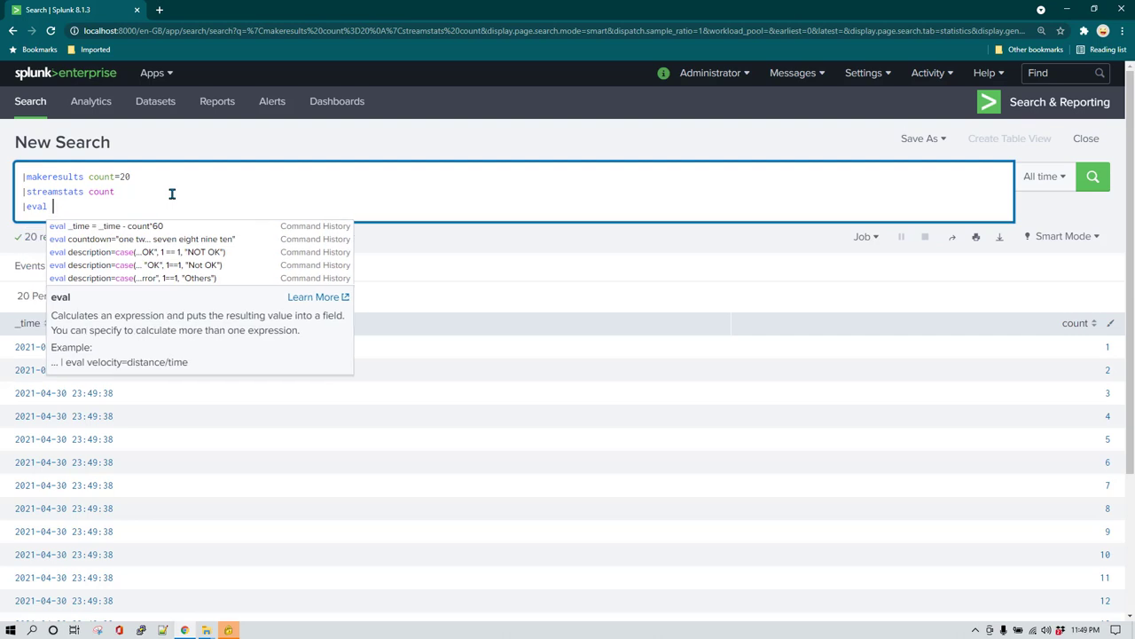
type("_time =")
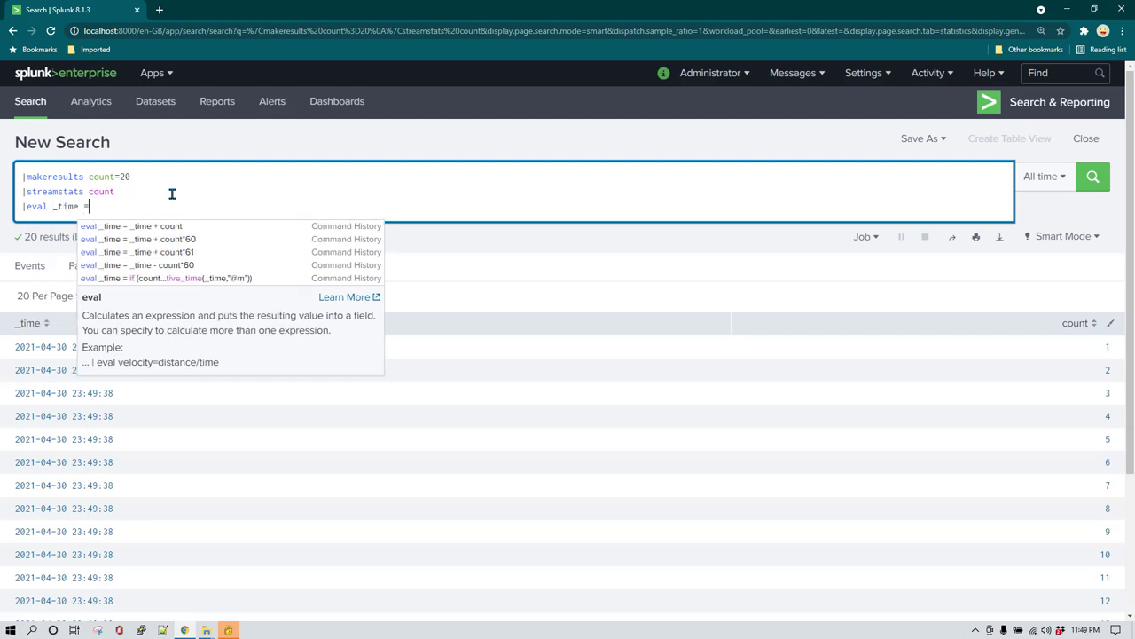
type("_time")
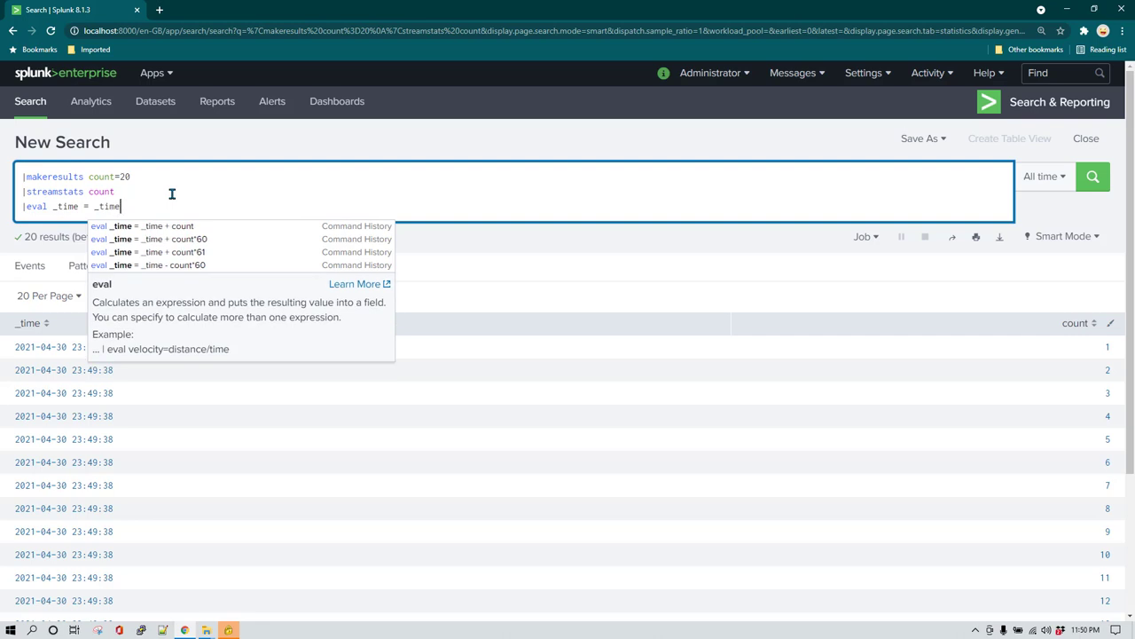
type("+")
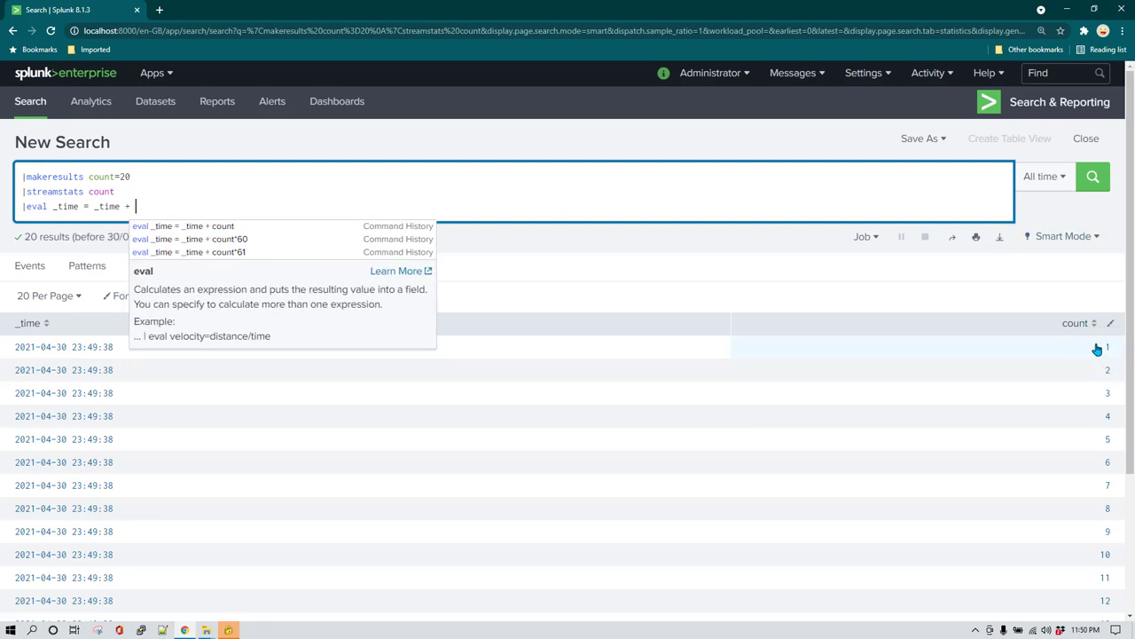
mouse_move(188, 385)
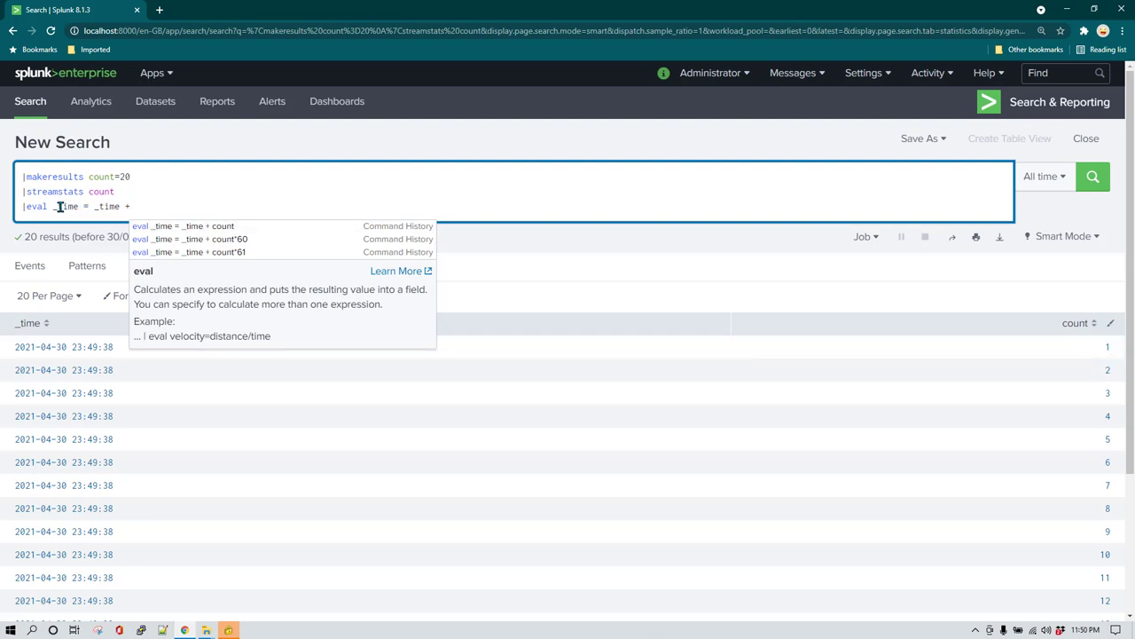
mouse_move(80, 206)
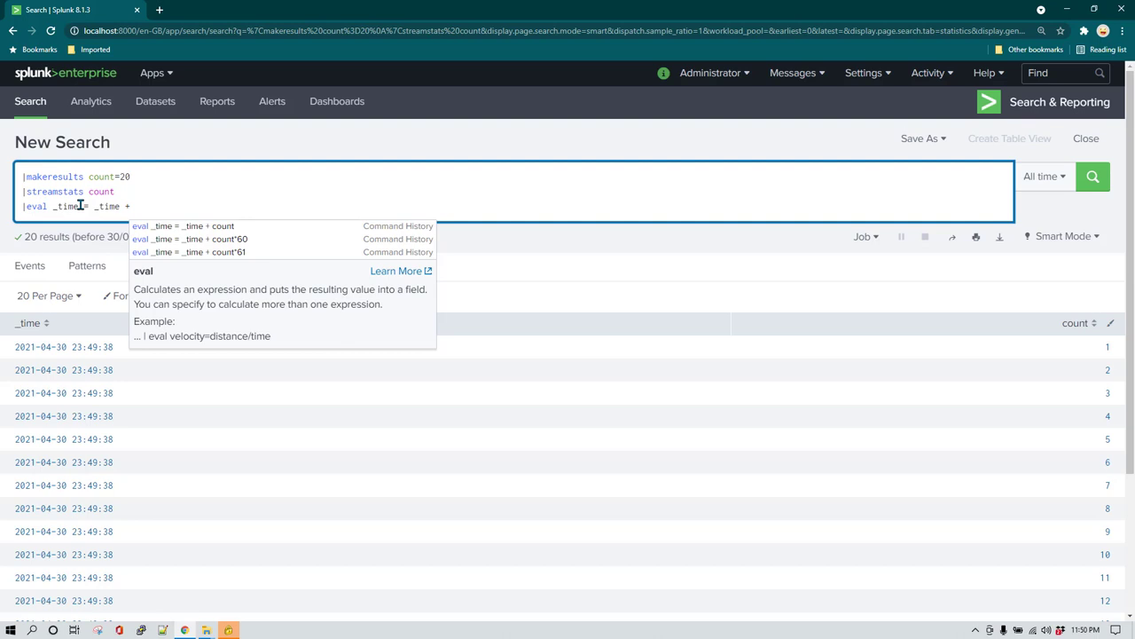
mouse_move(1112, 379)
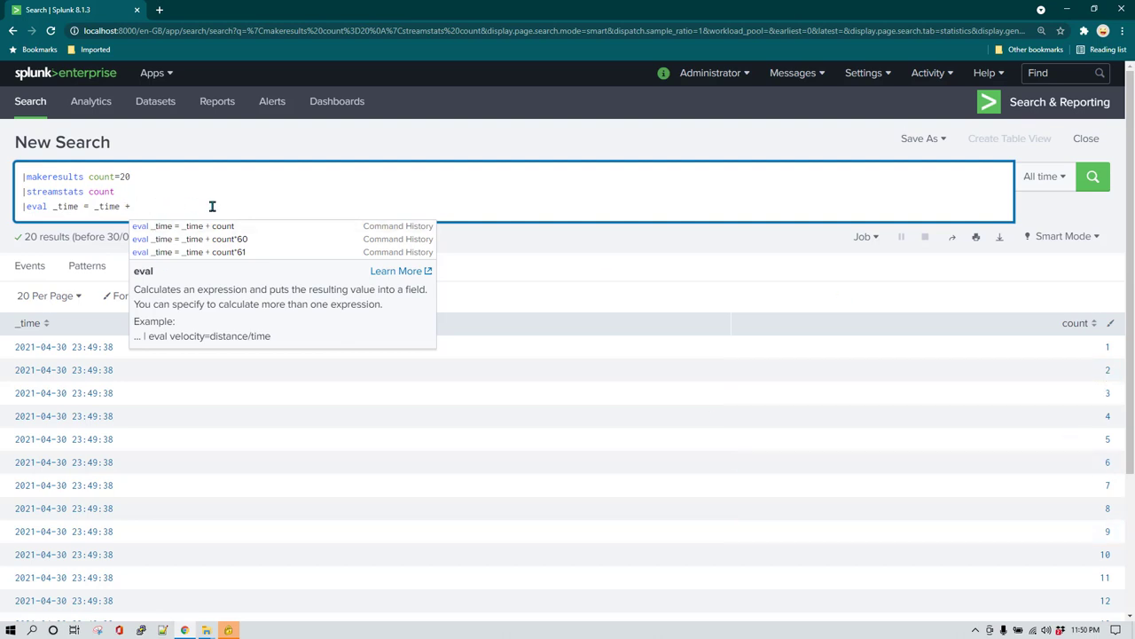
type("count")
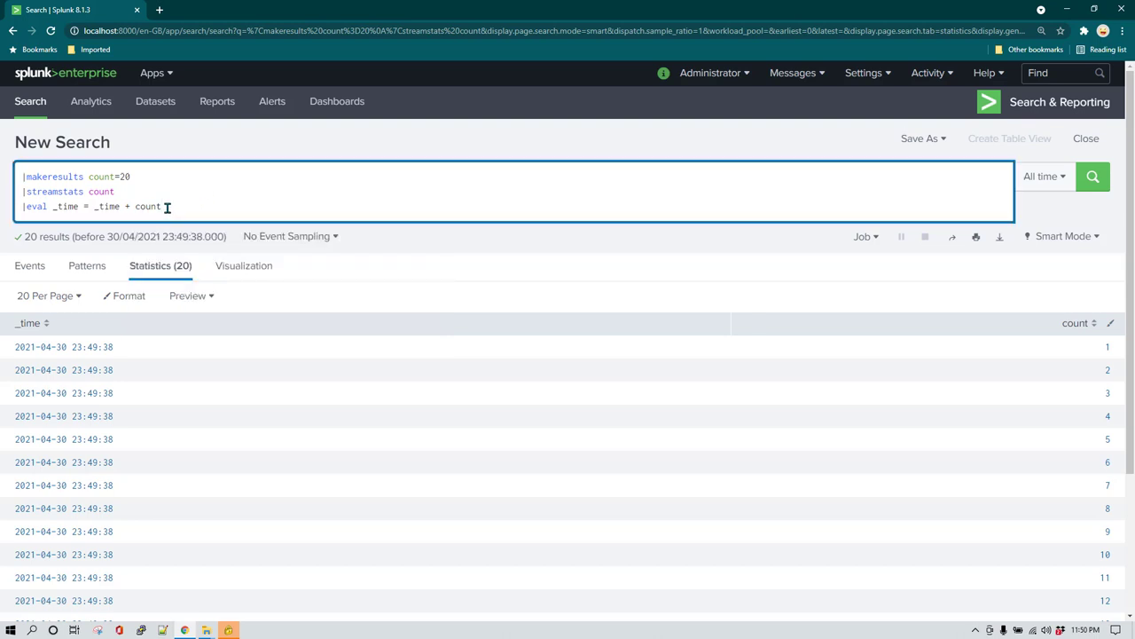
mouse_move(204, 325)
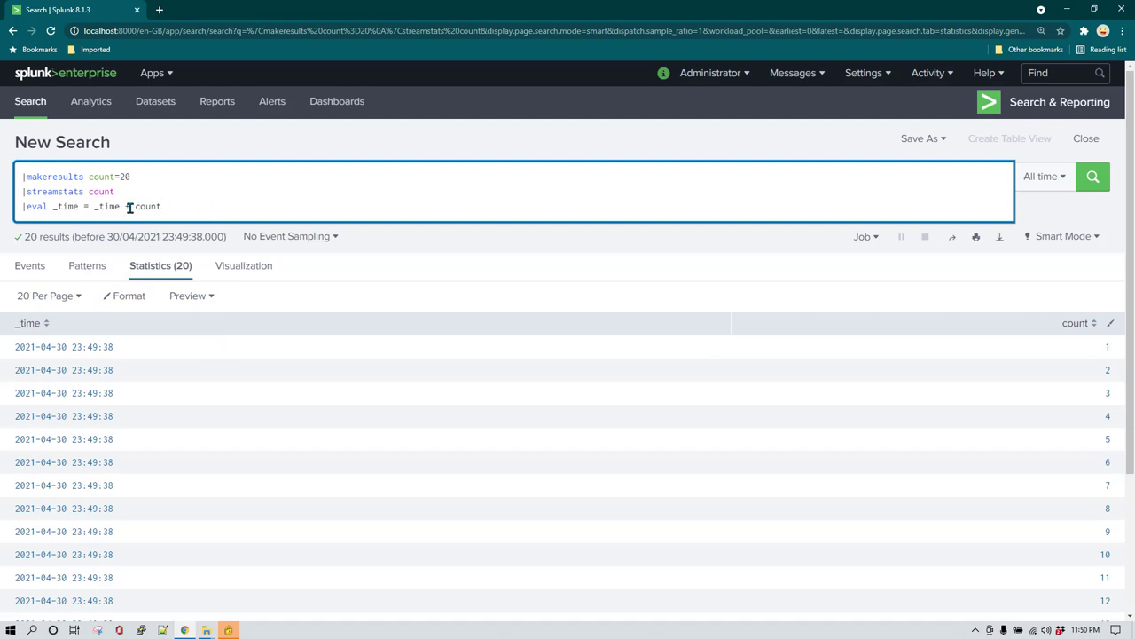
type("+")
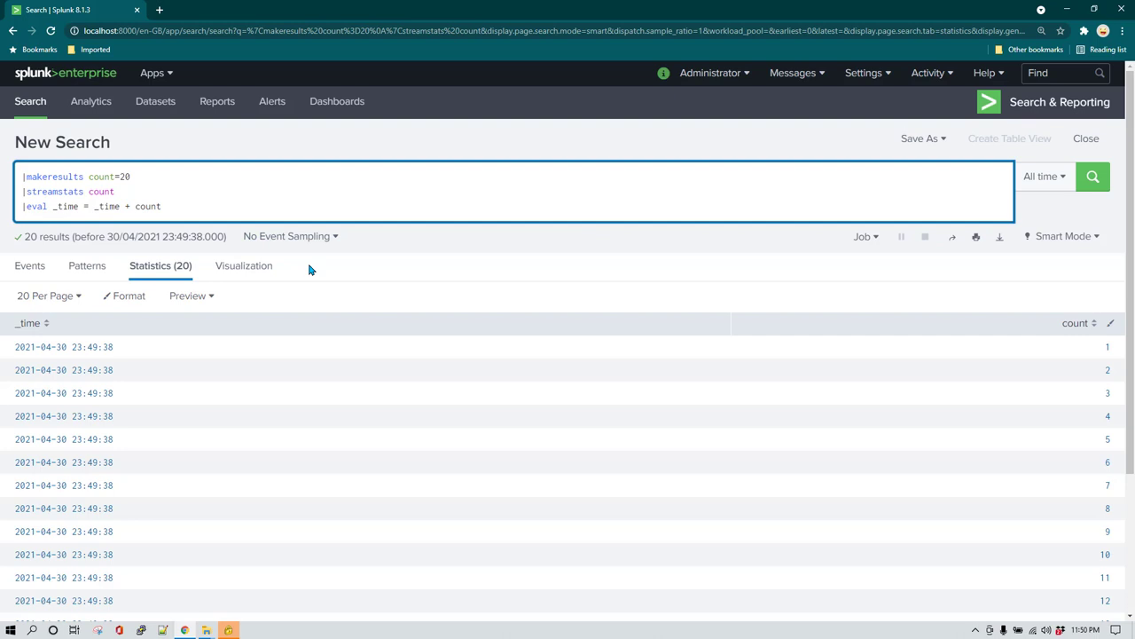
type("-")
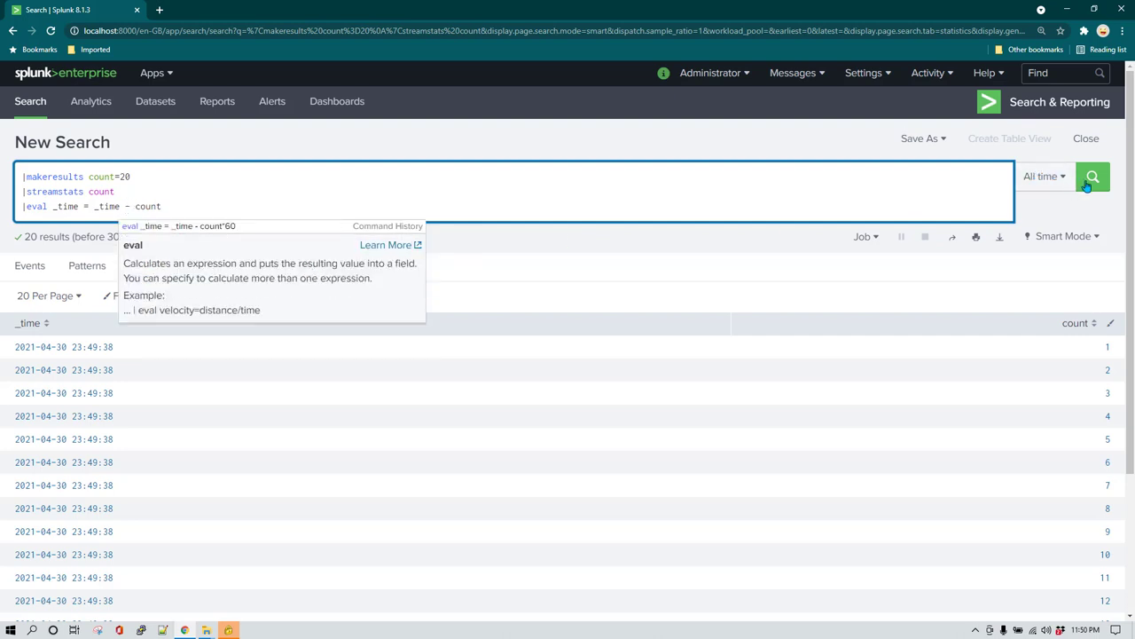
left_click(1093, 178)
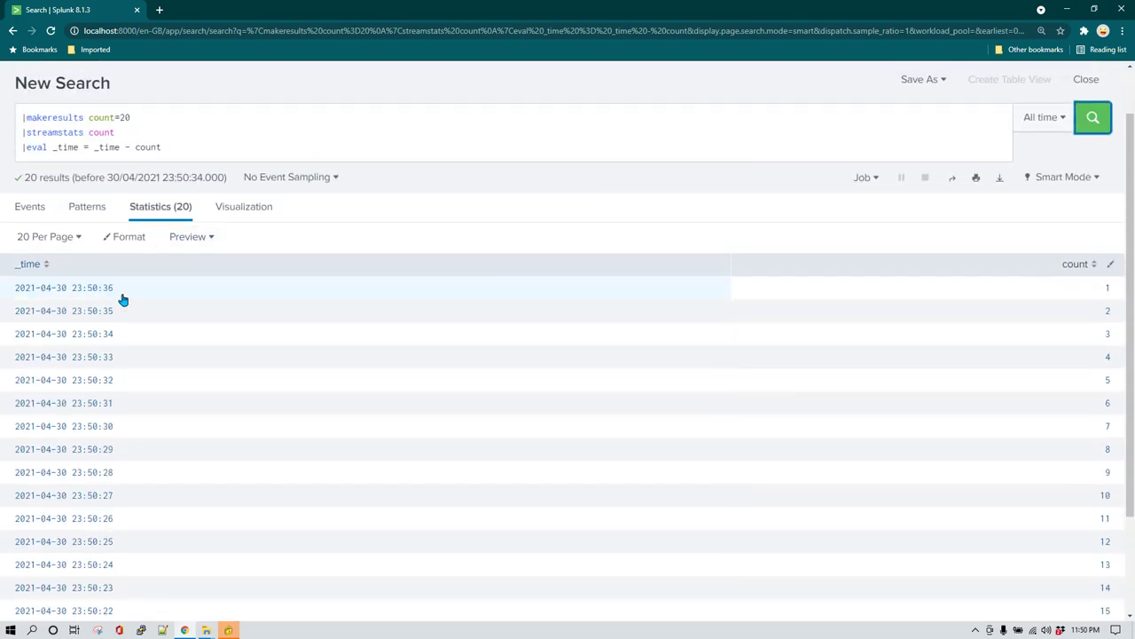
mouse_move(128, 311)
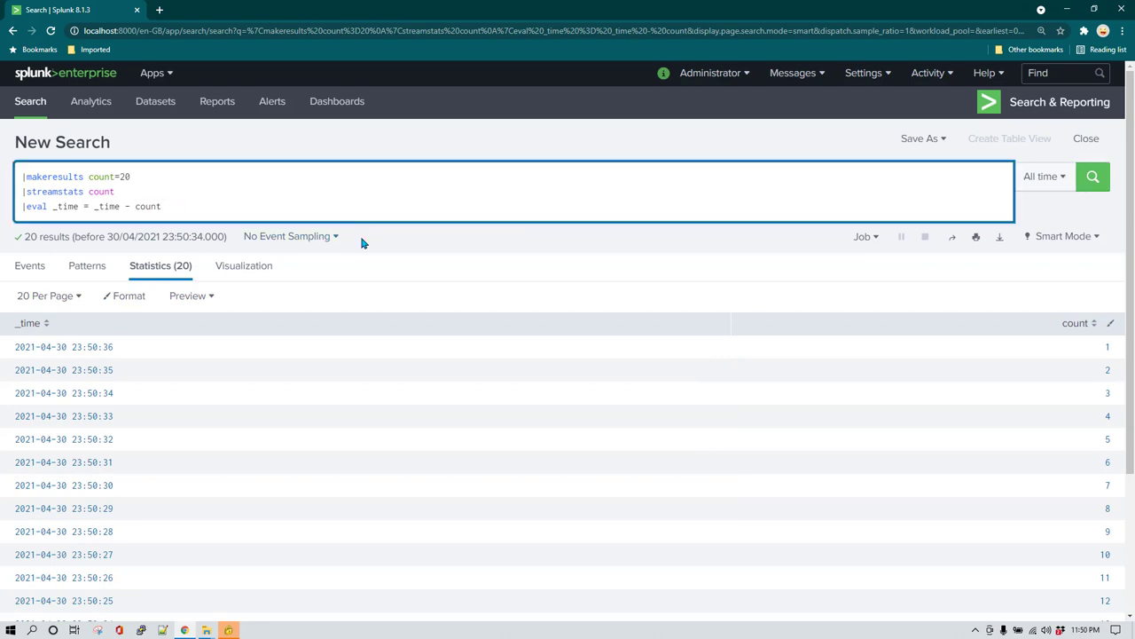
Multiply count by 60 in the eval and rerun so timestamps step back one minute per row
type("* 50")
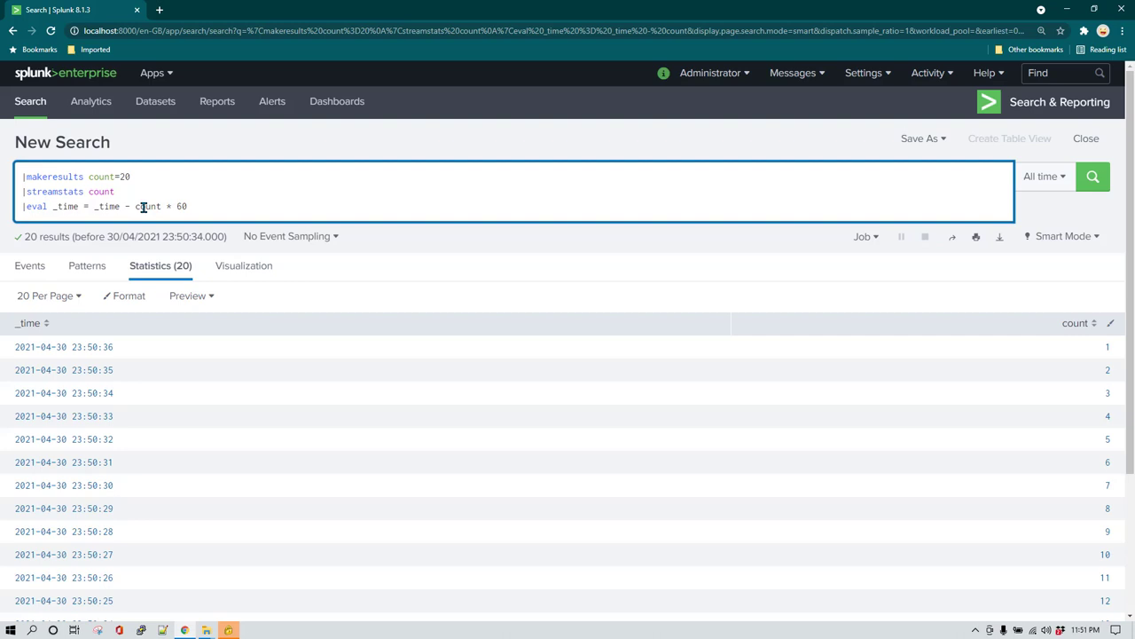
mouse_move(949, 230)
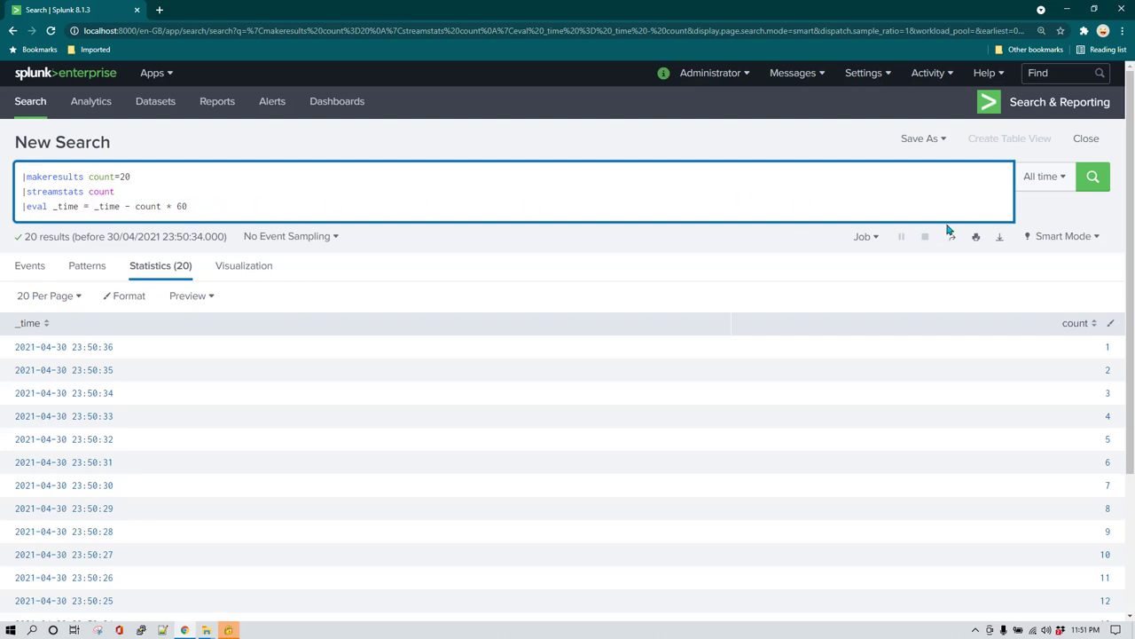
left_click(1093, 177)
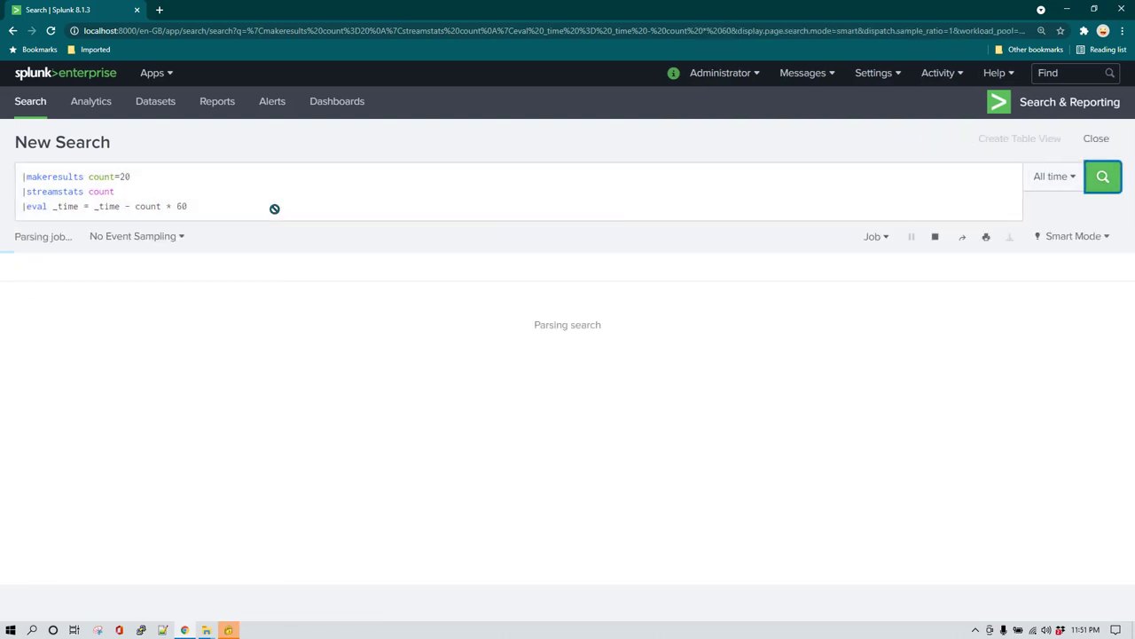
left_click(1104, 176)
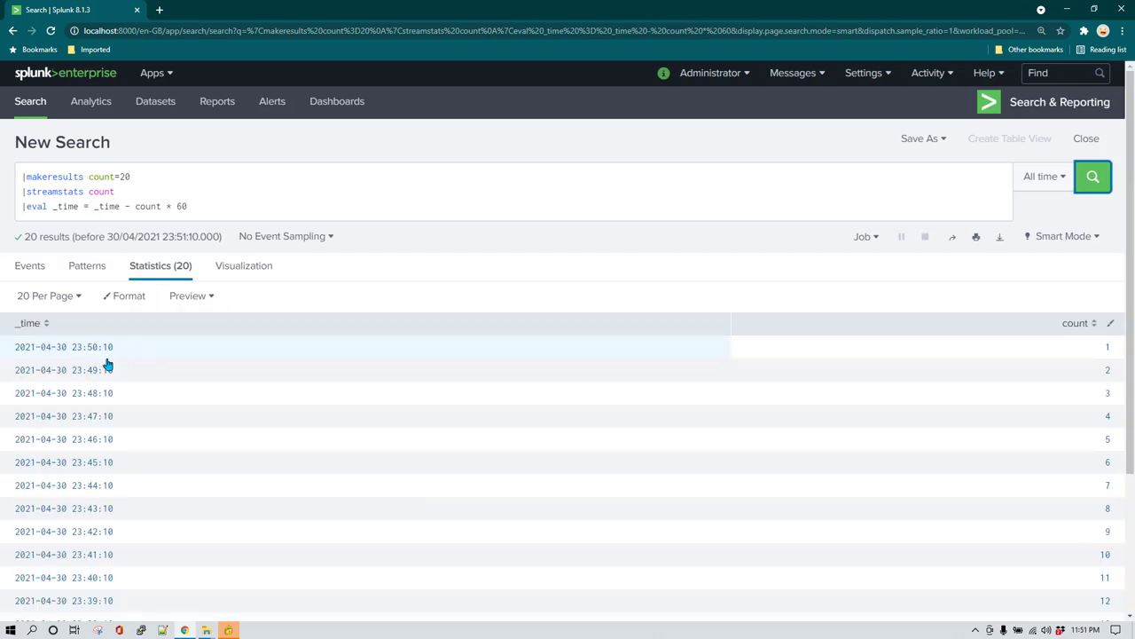
mouse_move(110, 370)
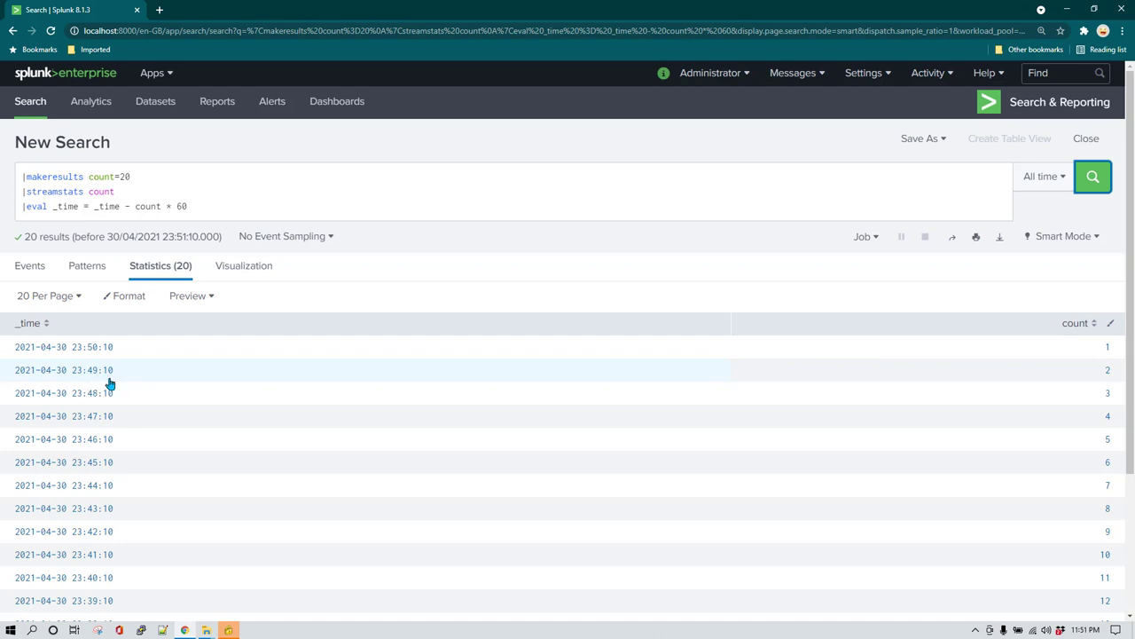
scroll("down", 3)
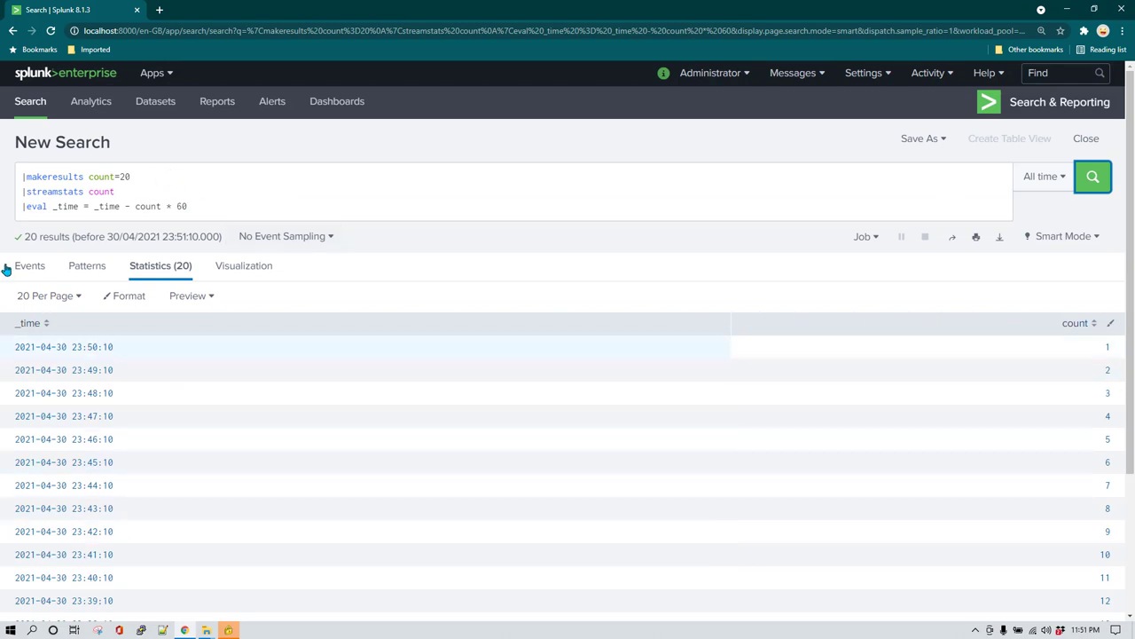
left_click(248, 206)
type("|")
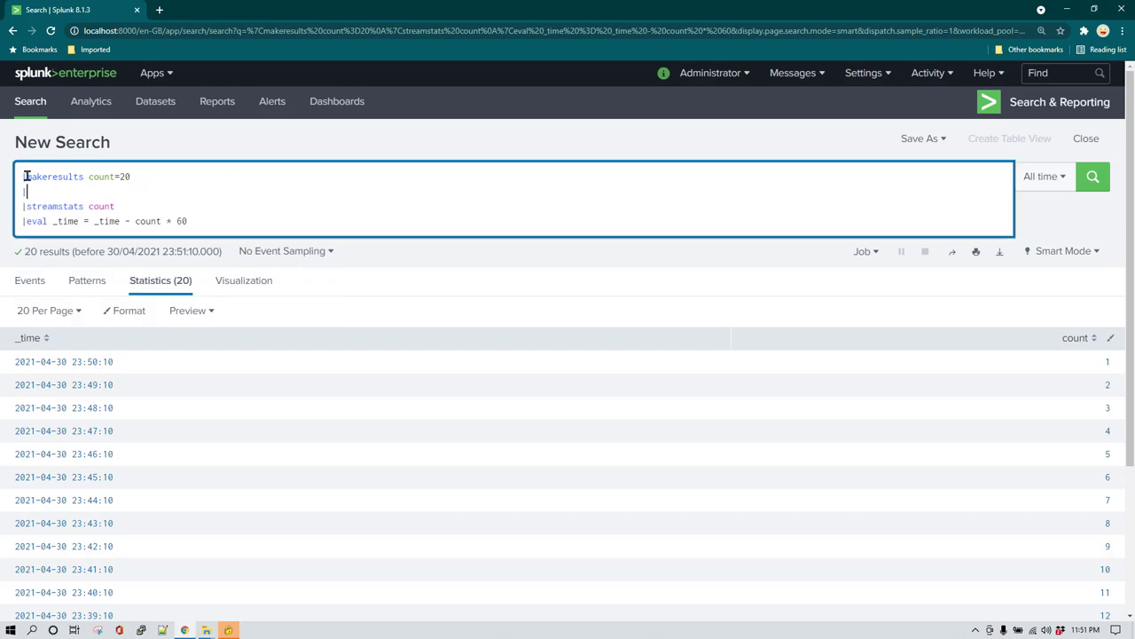
Move '|makeresults count=20' to the end and run to show the must-be-first error
double_click(55, 178)
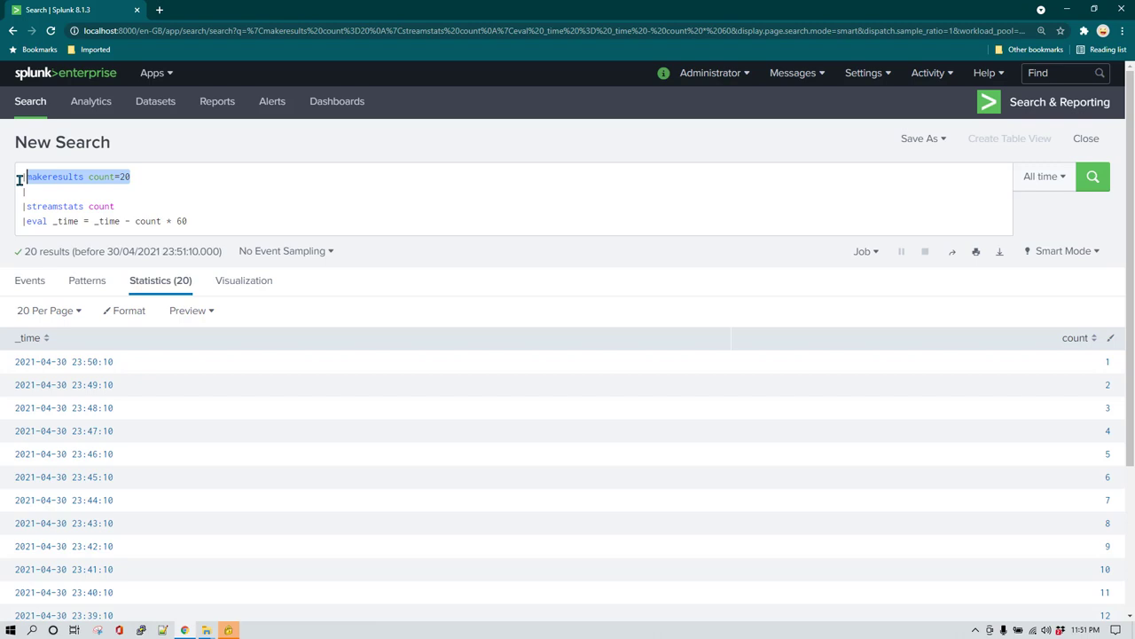
left_click(211, 220)
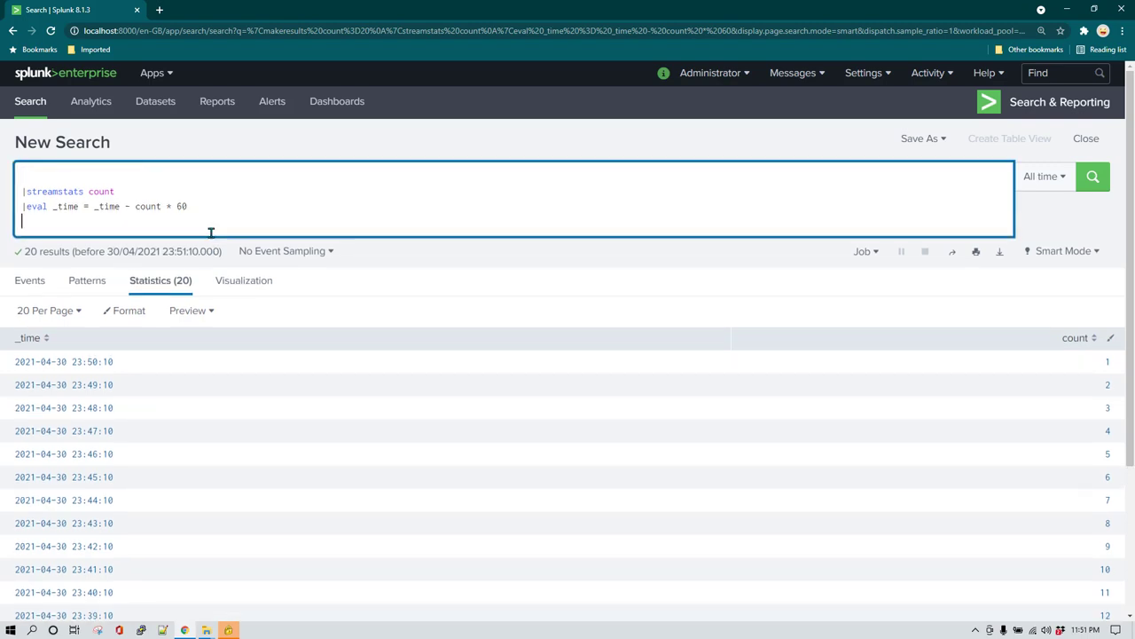
type("|makeresults count=20")
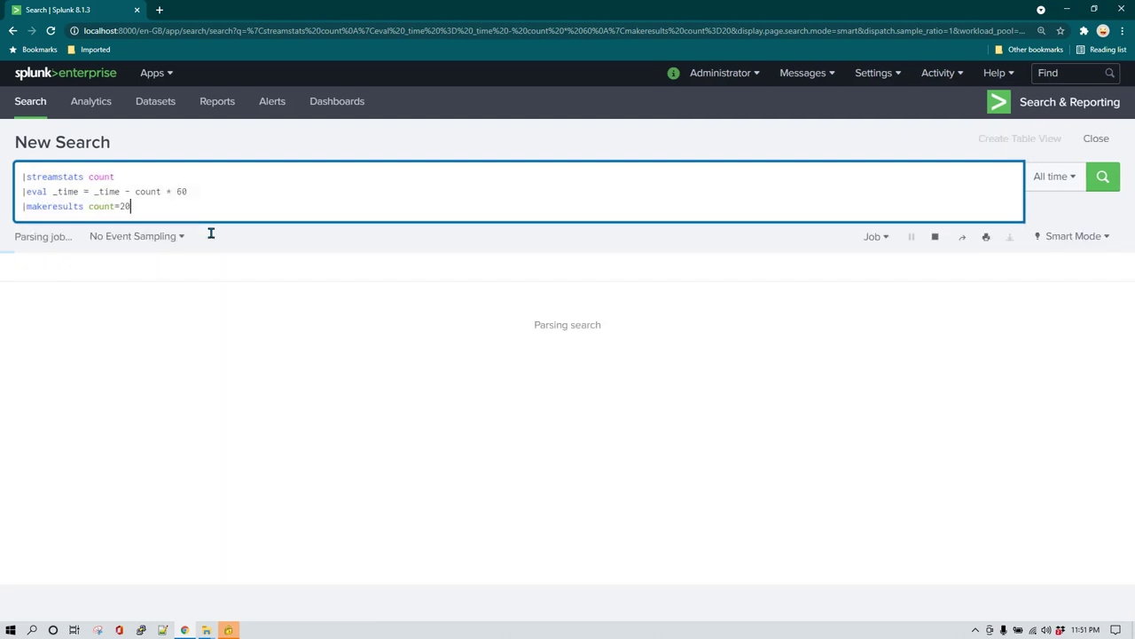
left_click(1103, 176)
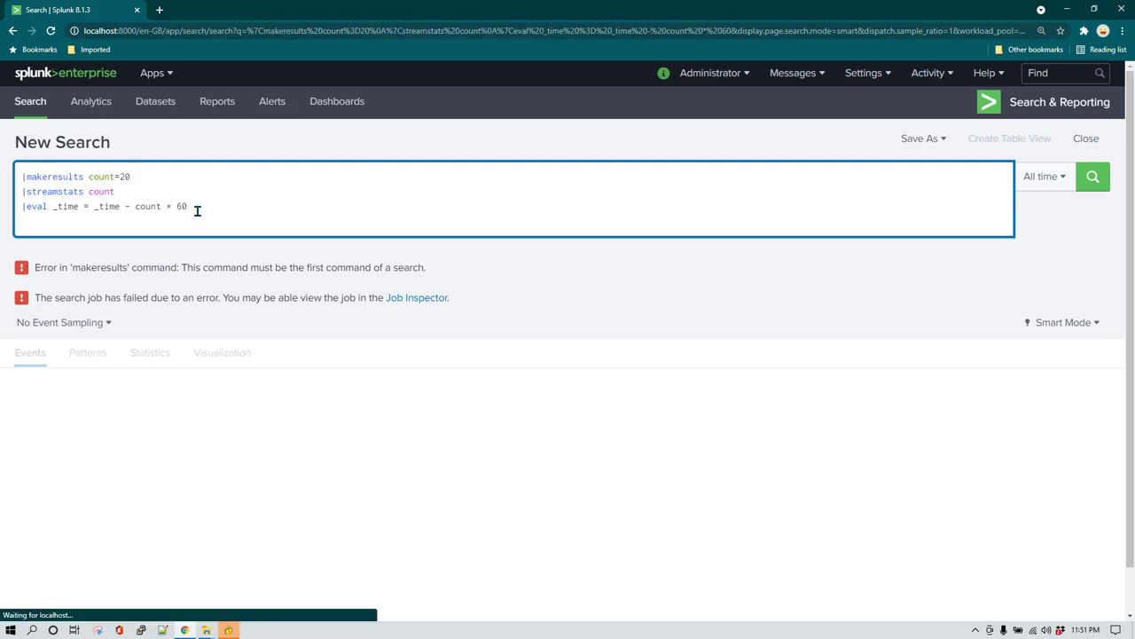
Restore makeresults as the first command and rerun to get the 20 rows back
left_click(1093, 176)
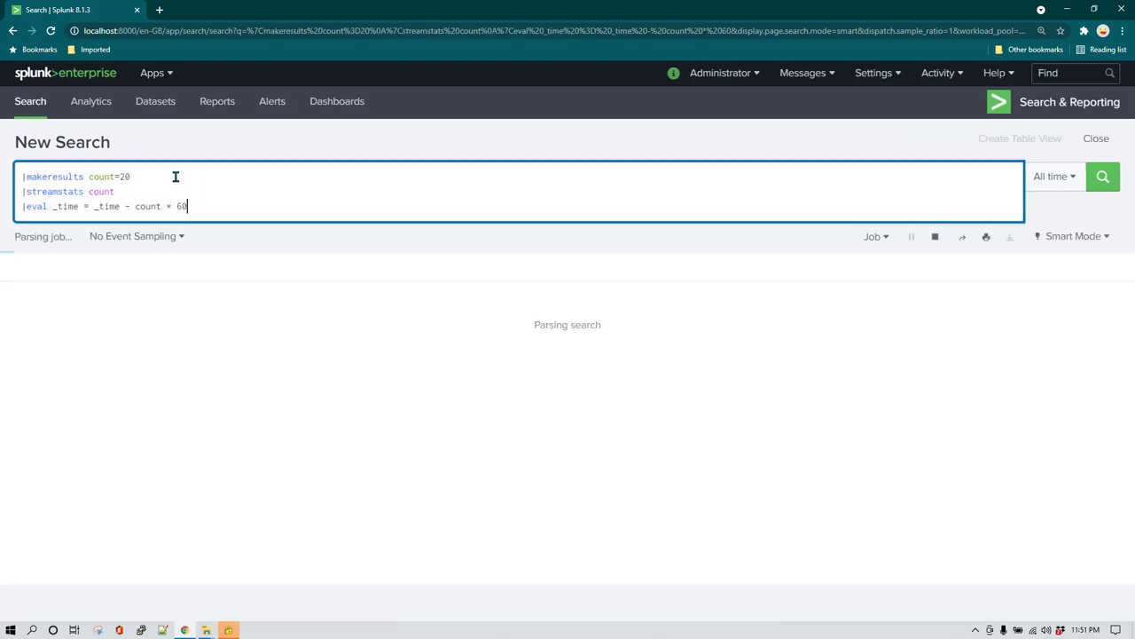
left_click(1103, 177)
type("|")
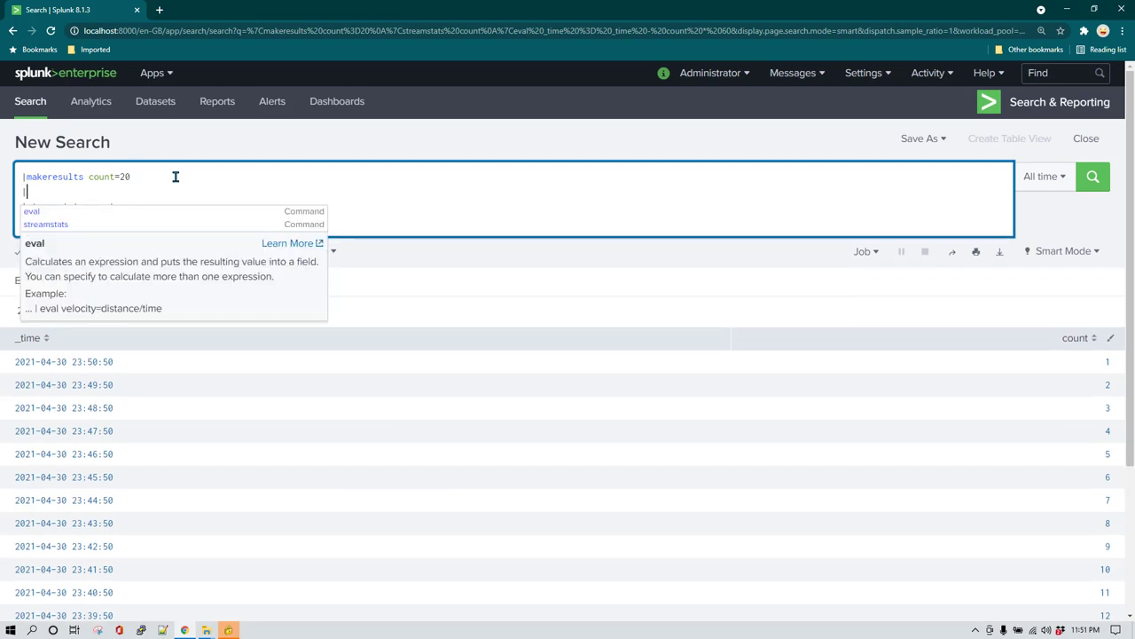
Add an eval setting counter to "one two three four five six seven eight nine ten" and run it
type("eval")
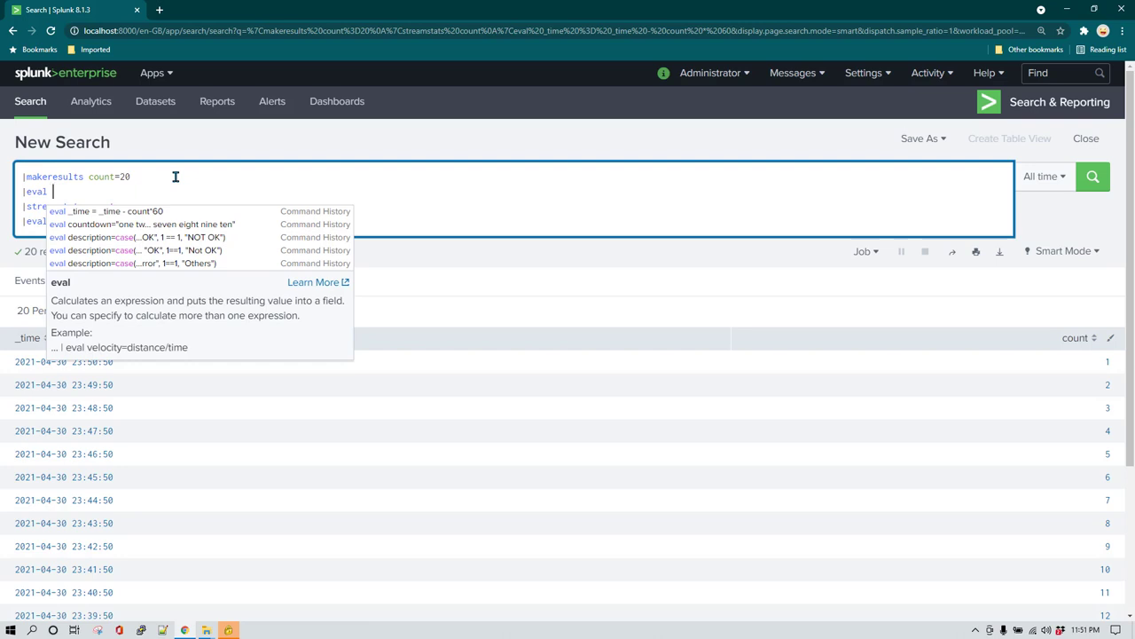
type("counter =")
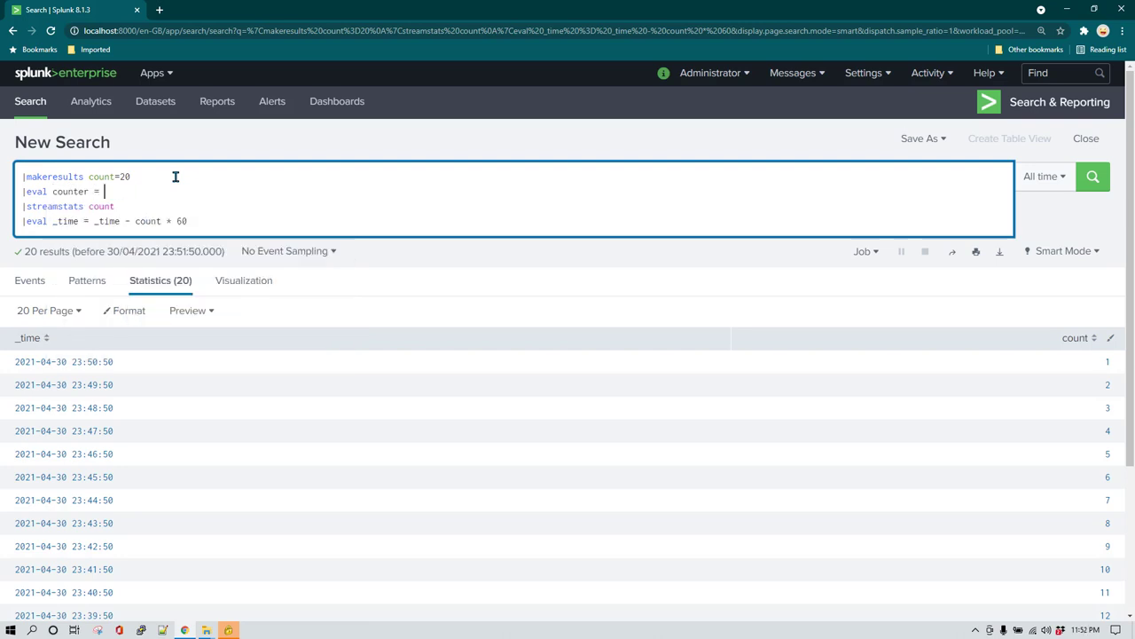
type("\"one two three four five six seven")
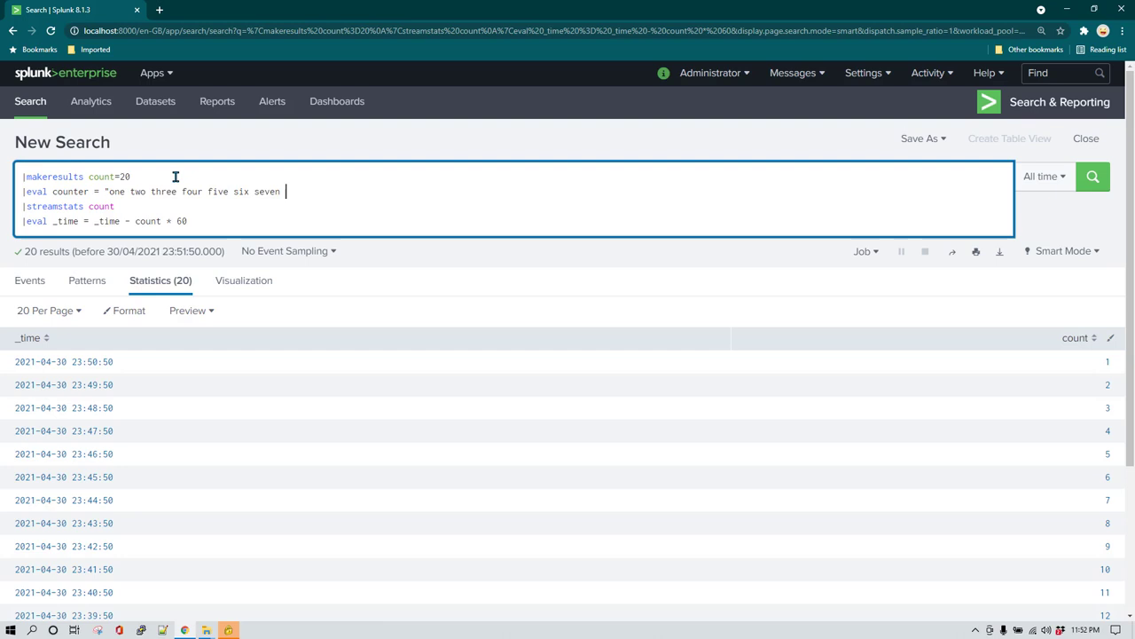
type("eight nine and")
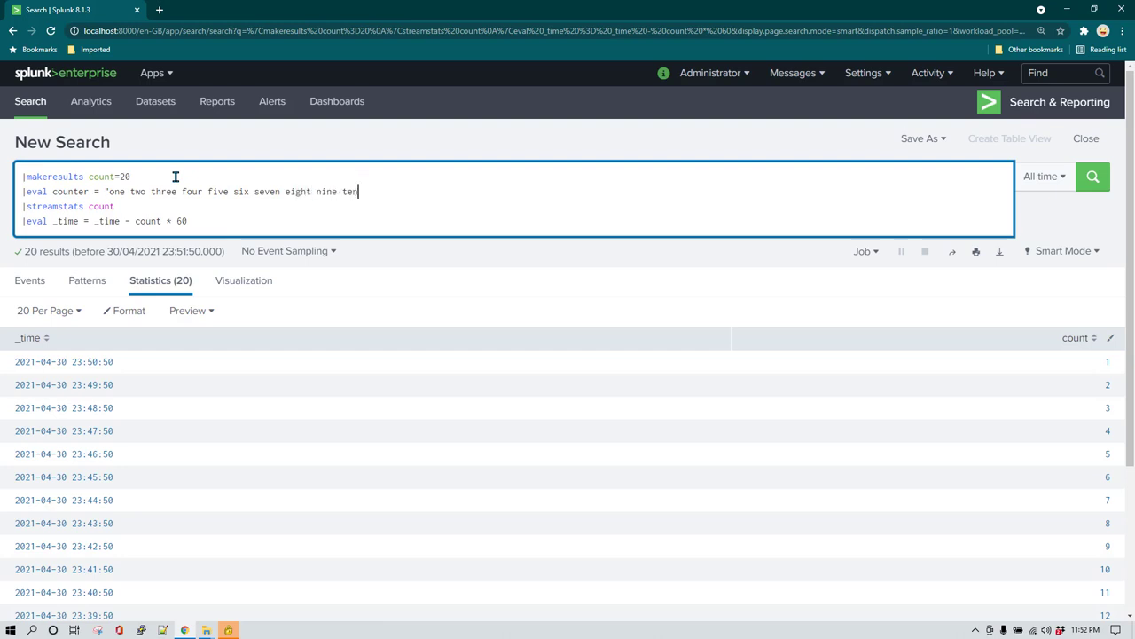
type("\"")
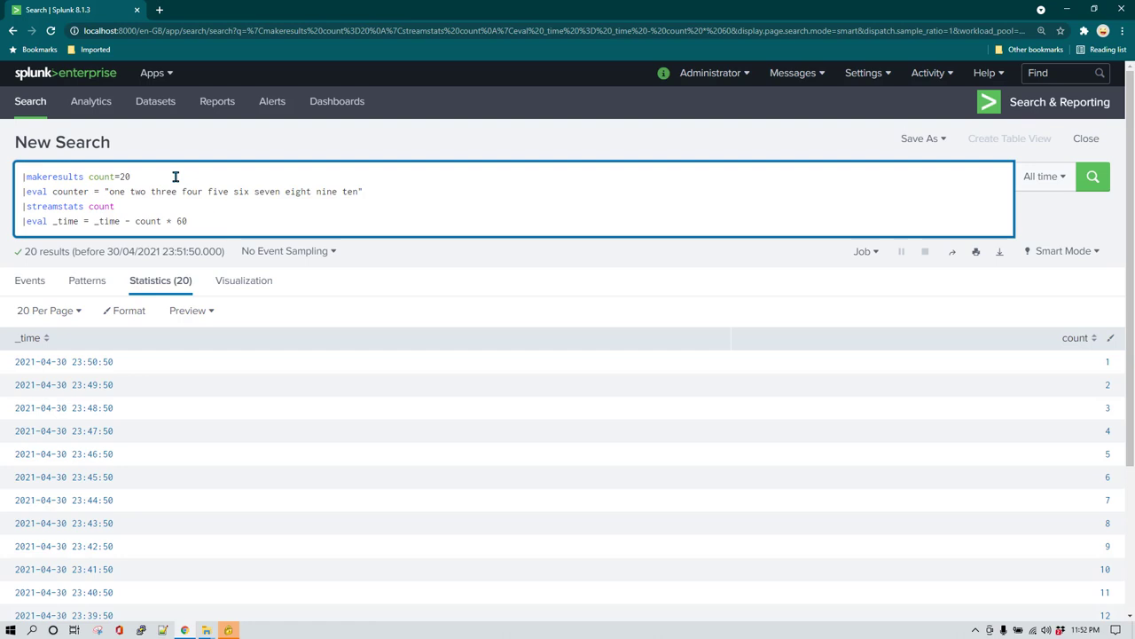
left_click(131, 176)
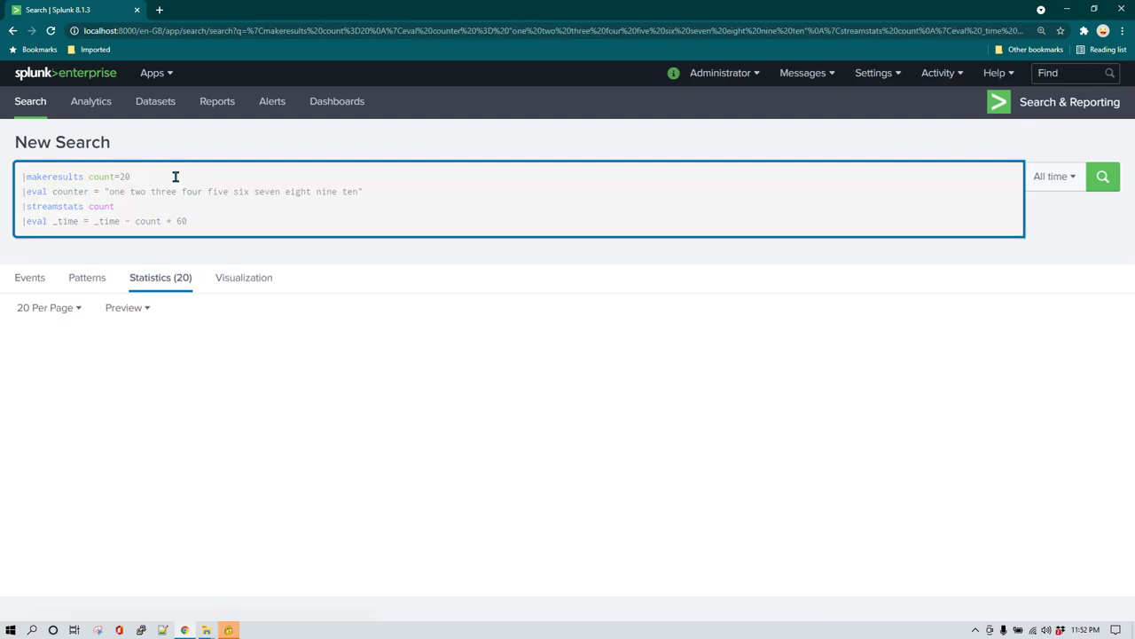
Remove count=20 from makeresults, leaving a single row with the counter sentence
left_click(1104, 176)
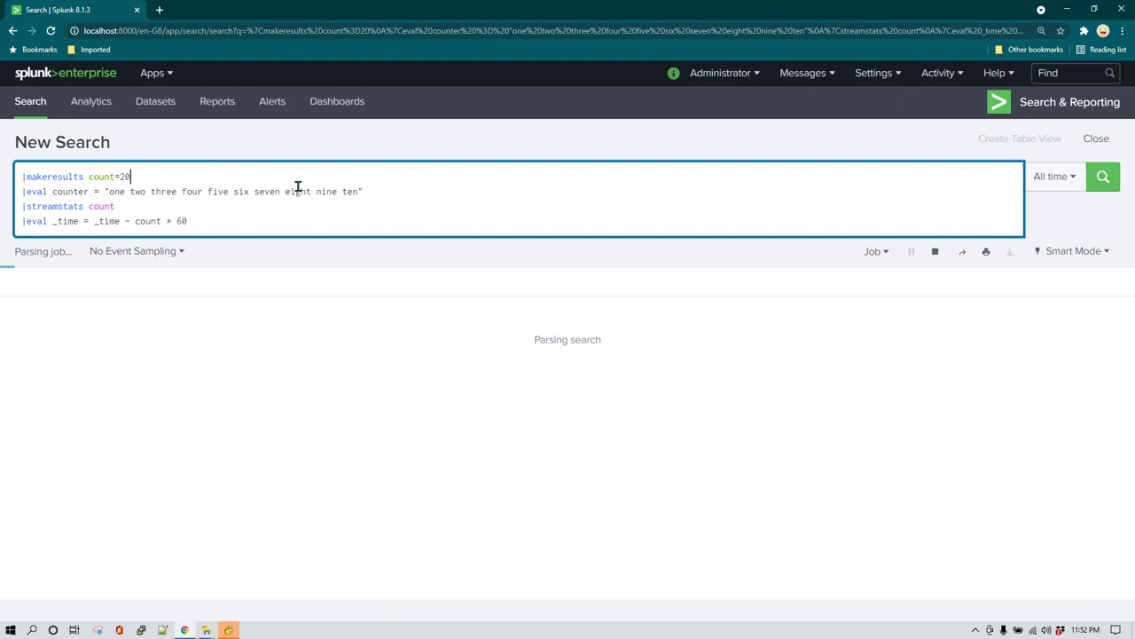
left_click(1104, 176)
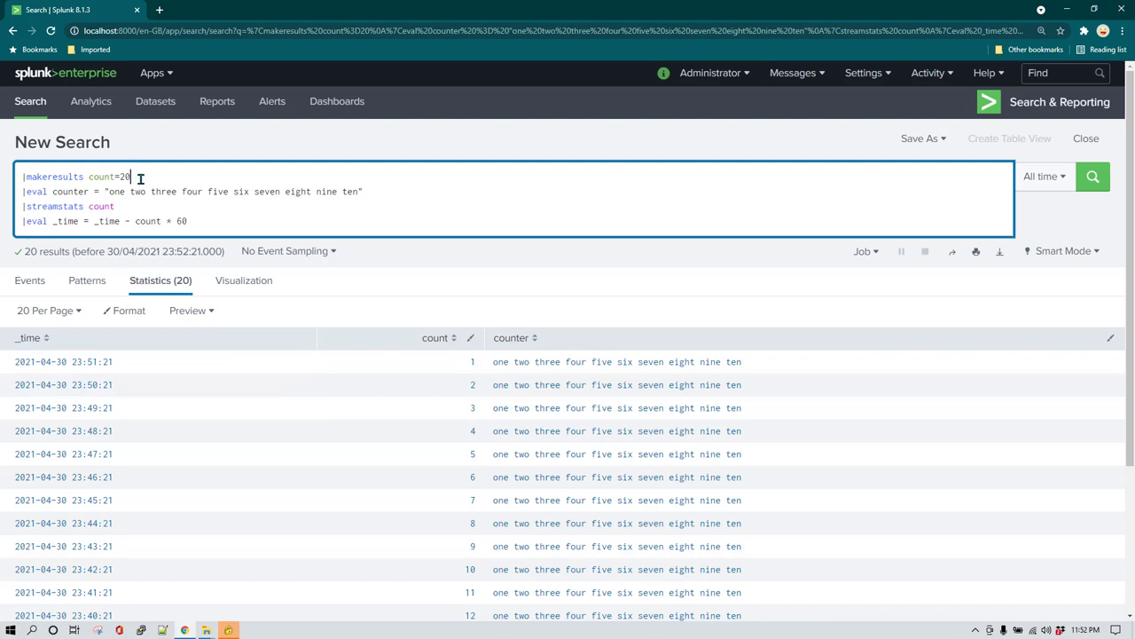
double_click(107, 177)
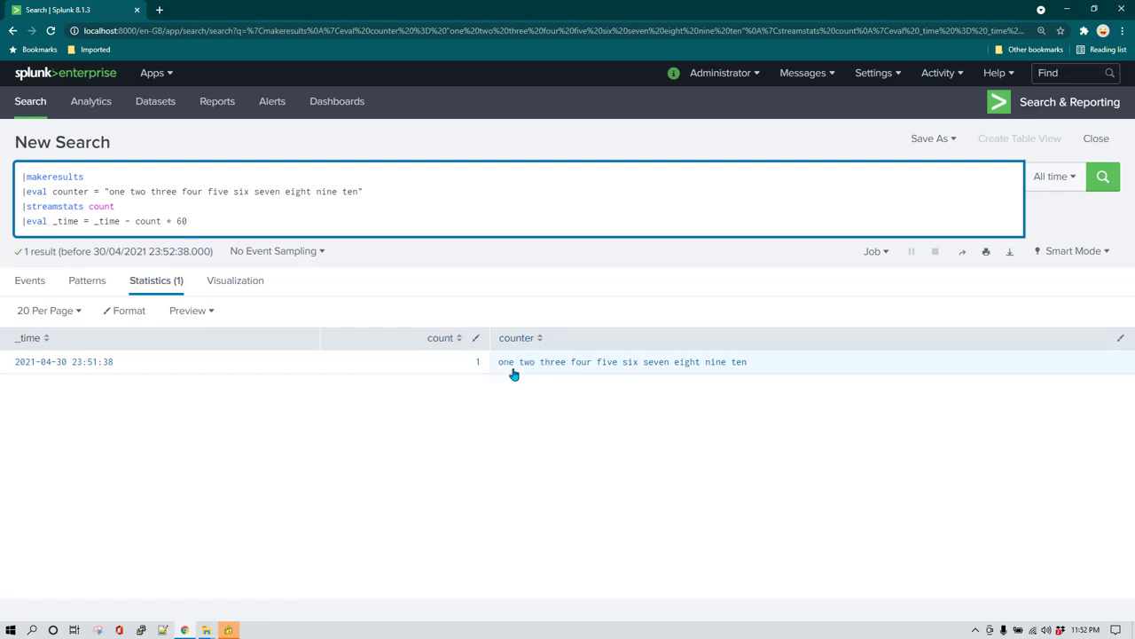
mouse_move(535, 373)
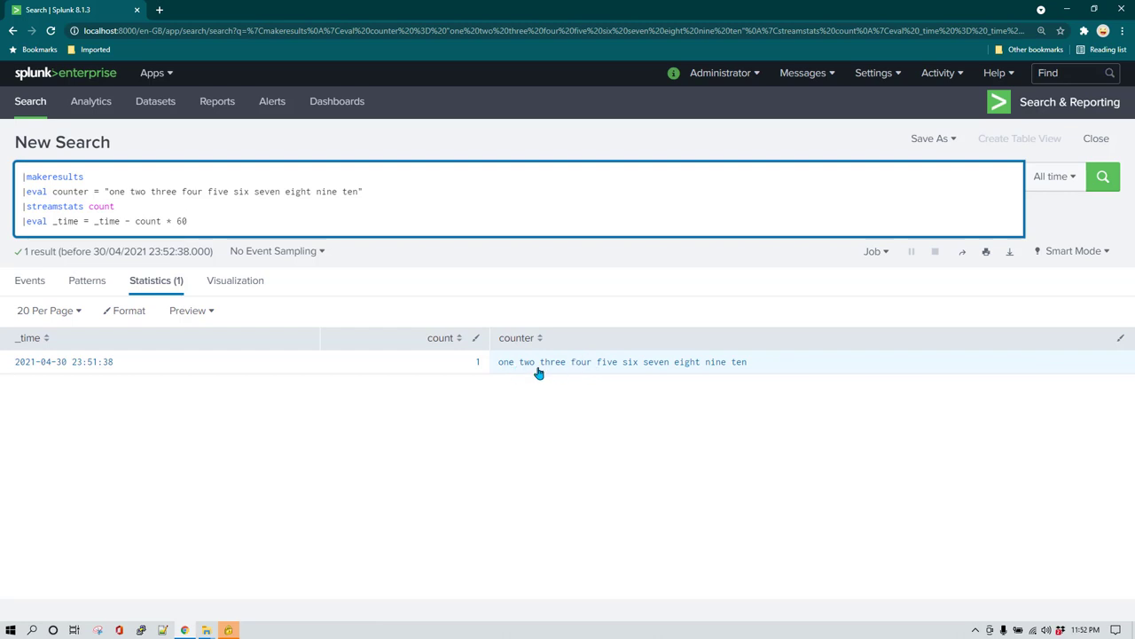
mouse_move(506, 365)
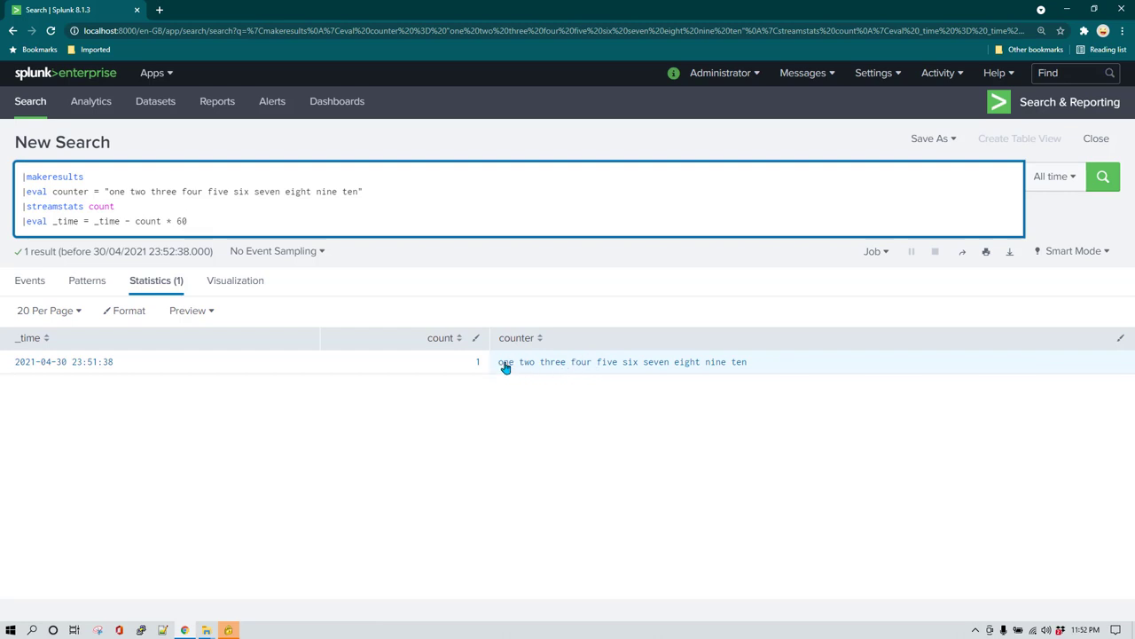
mouse_move(515, 366)
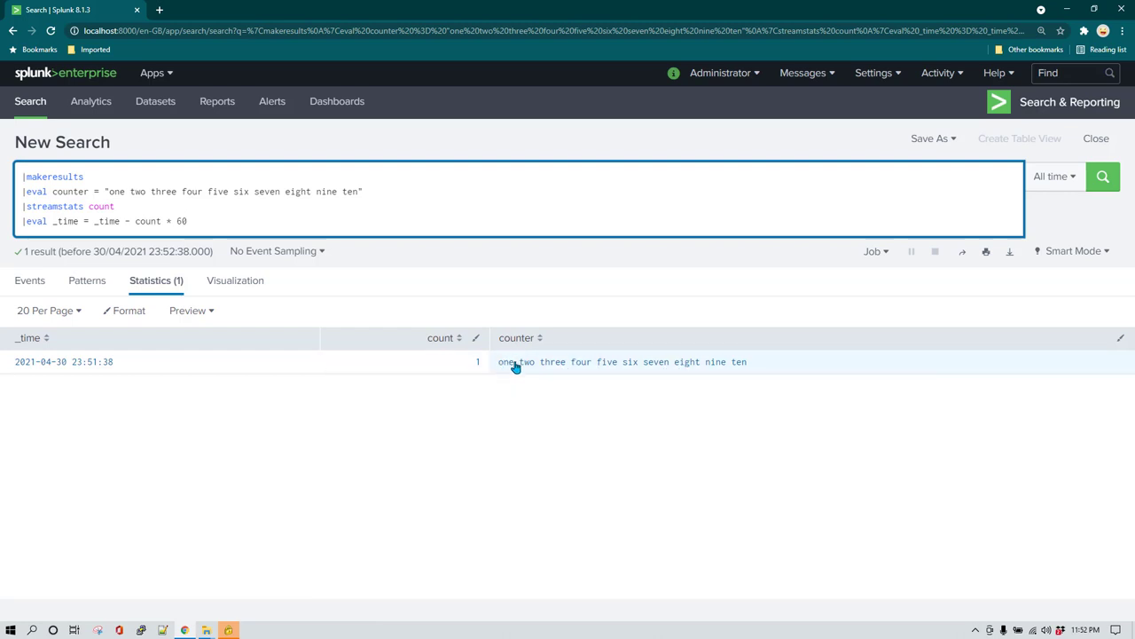
mouse_move(275, 250)
type("|eval")
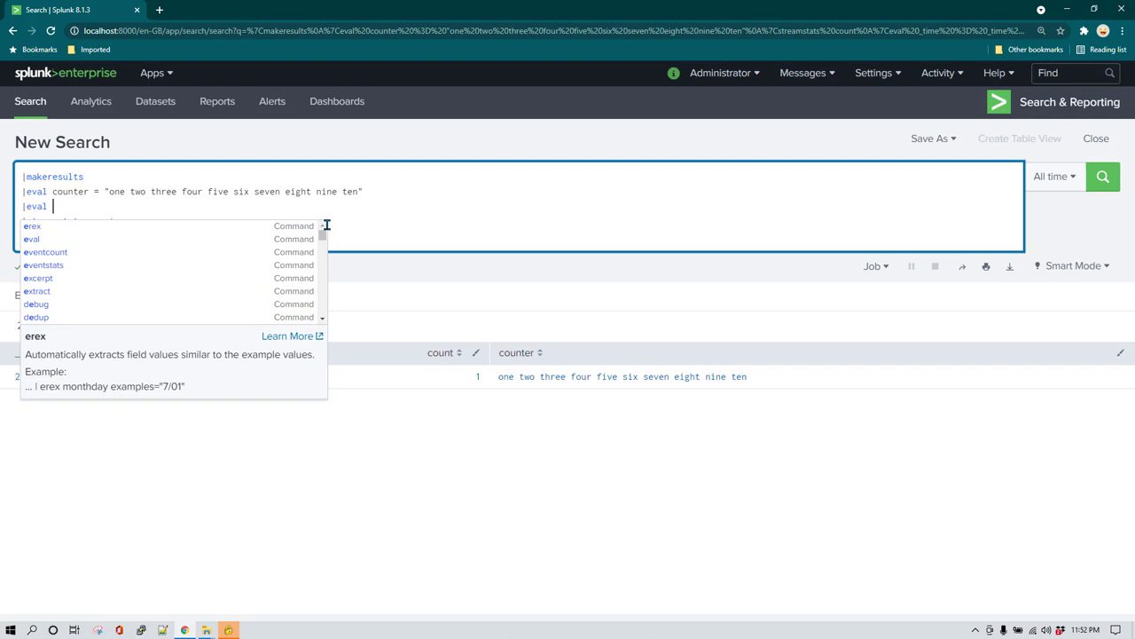
Add '| eval counter = split(counter, " ")' and run so counter lists ten separate words
type("counter = sp")
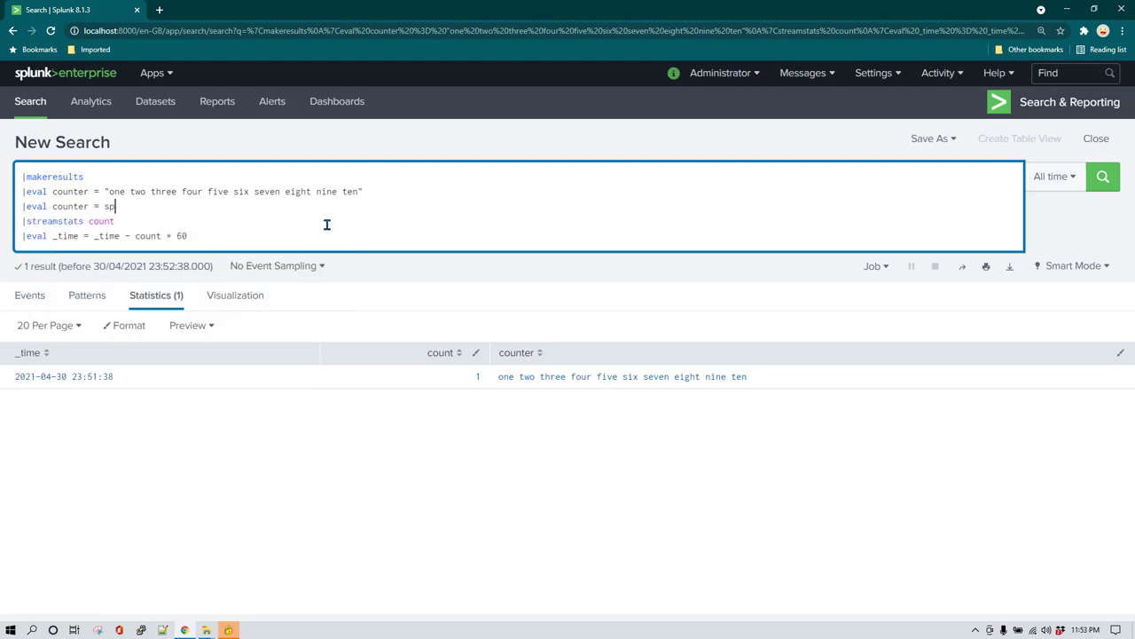
type("lit(counter")
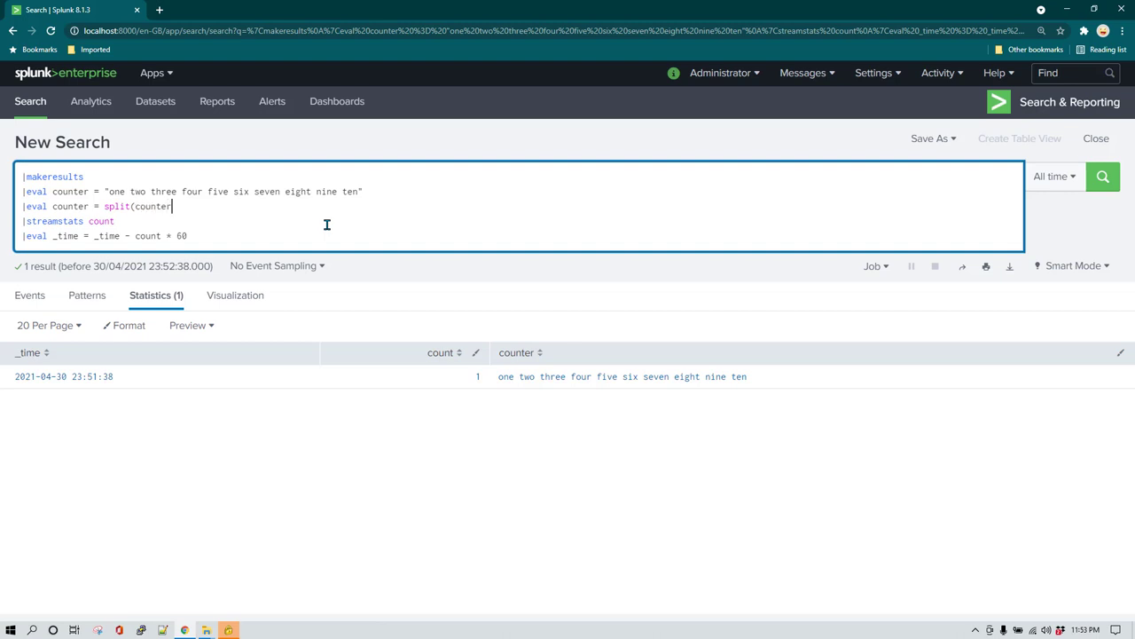
type(", \"")
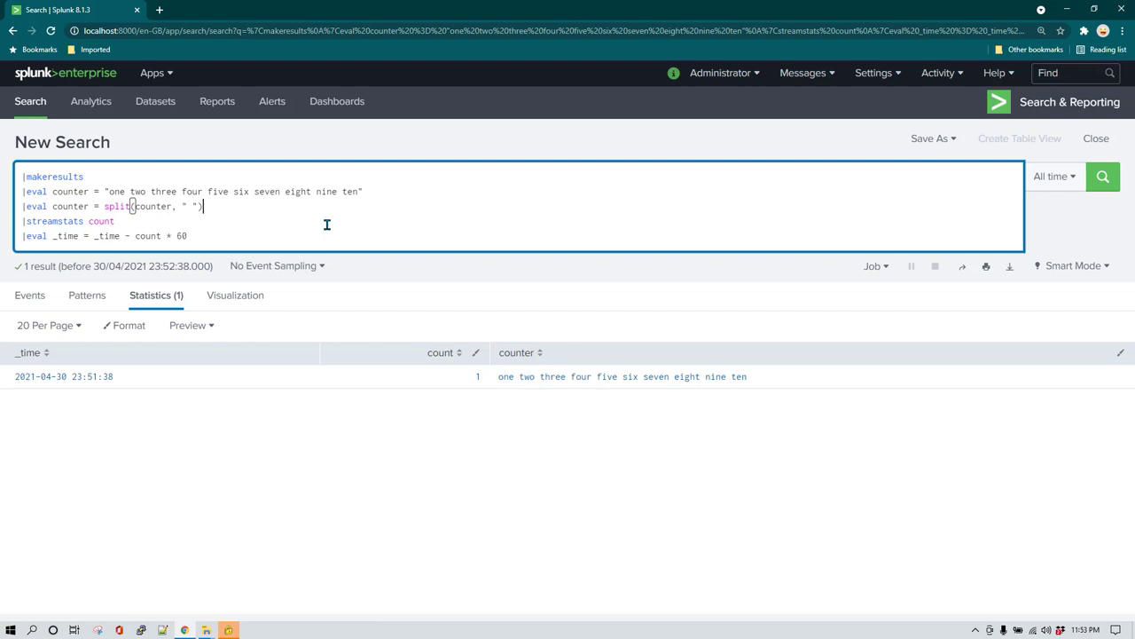
left_click(1103, 178)
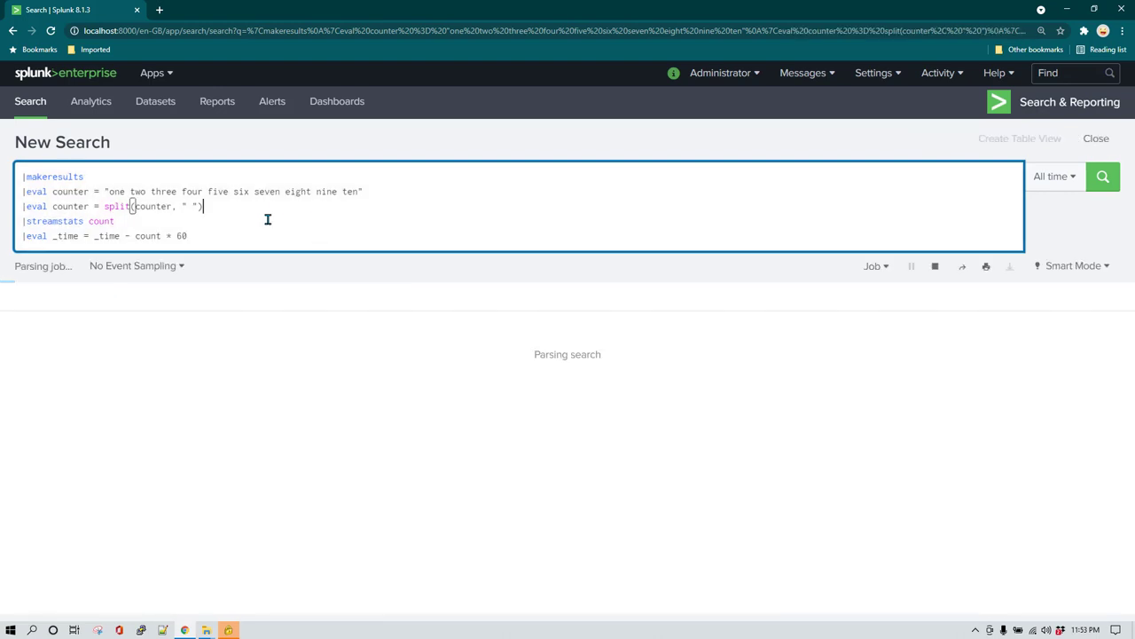
left_click(1103, 176)
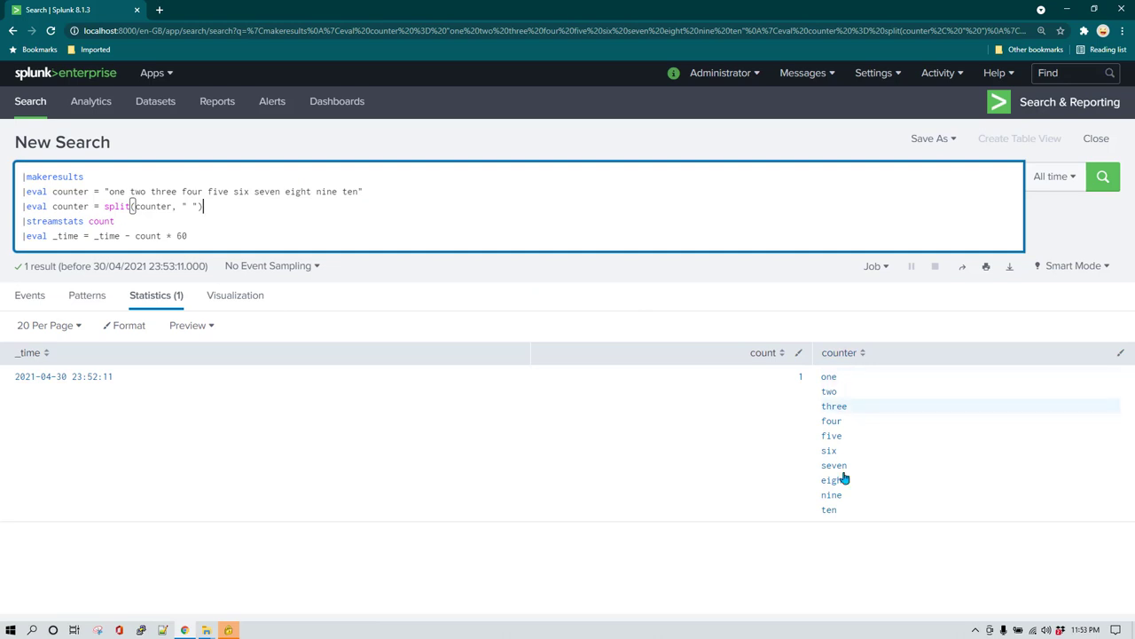
mouse_move(837, 351)
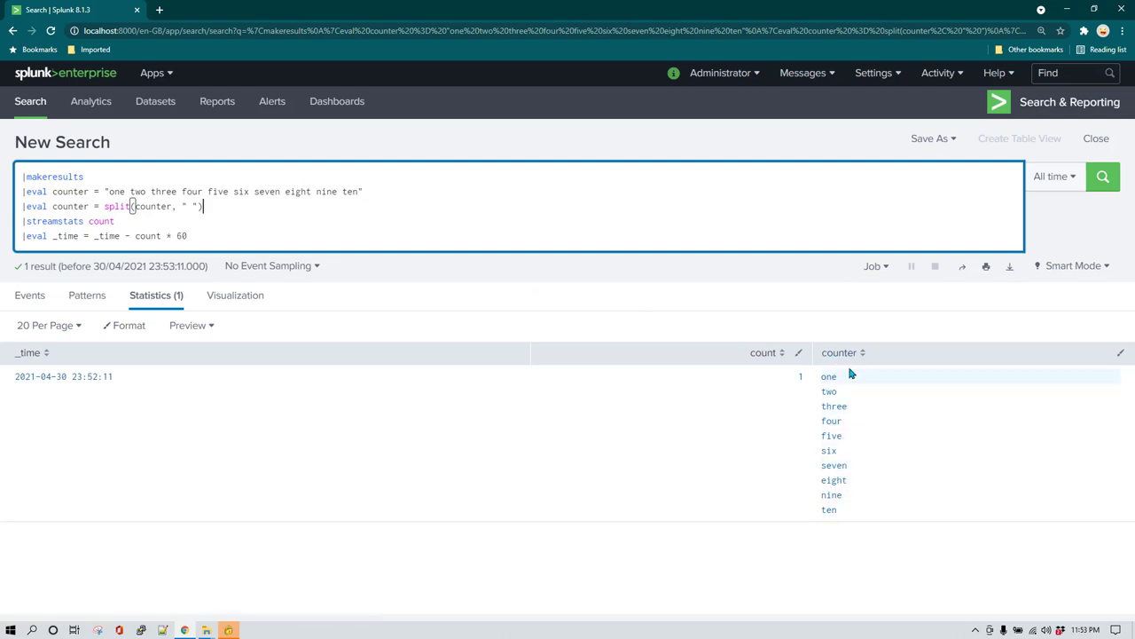
mouse_move(313, 234)
type("|")
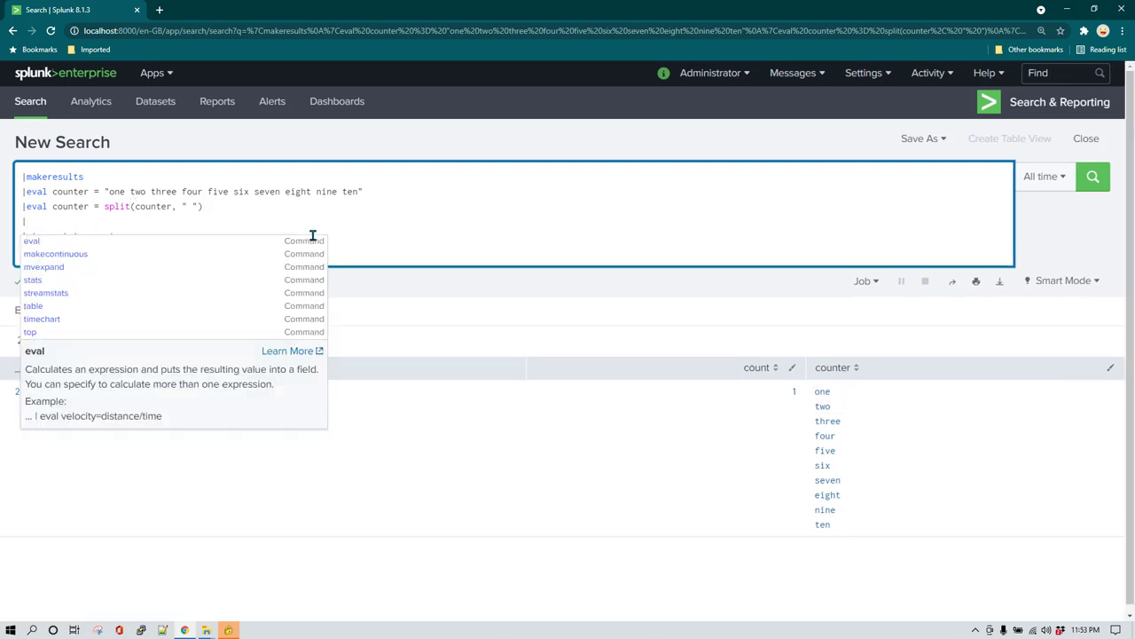
Add '| mvexpand counter' and run to get ten rows, one word each, counted 1–10 a minute apart
type("mvexpand")
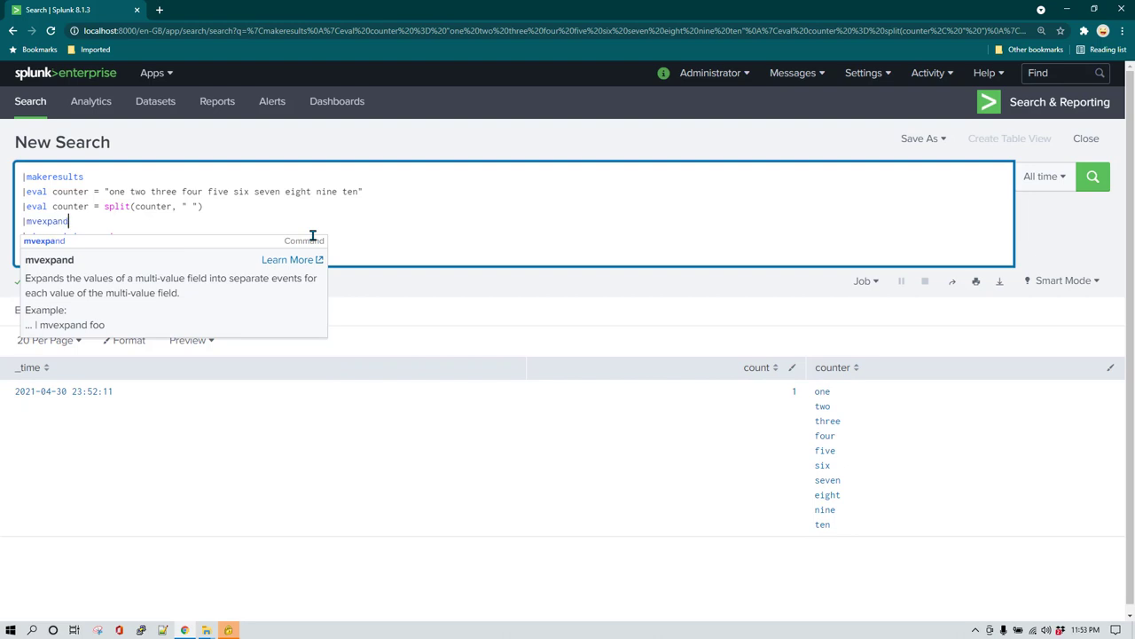
type("counter")
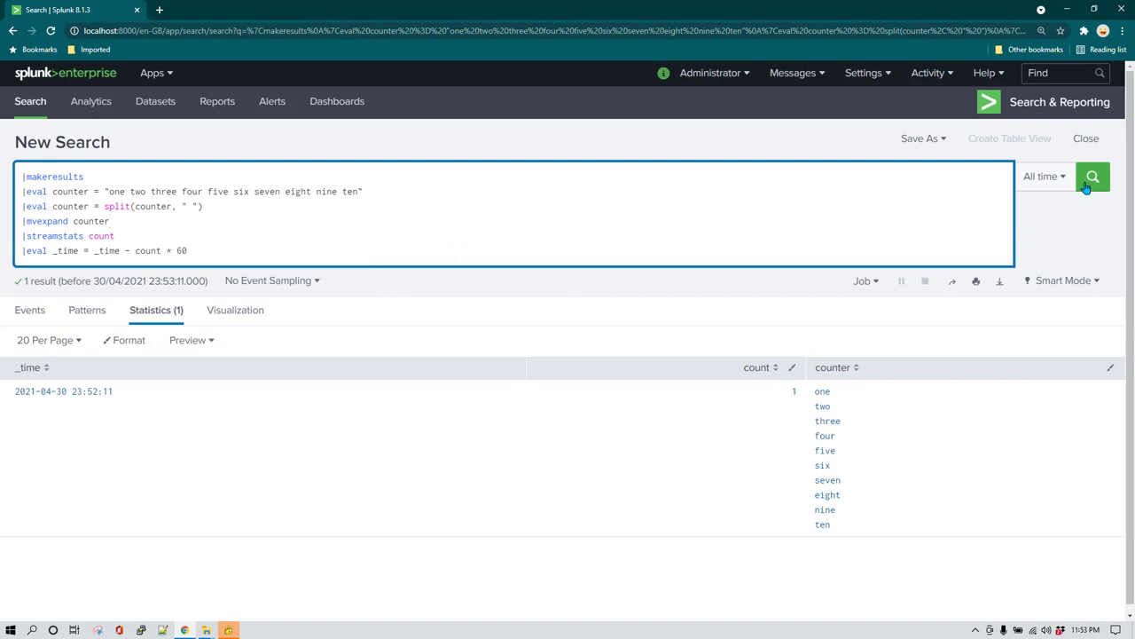
left_click(1093, 175)
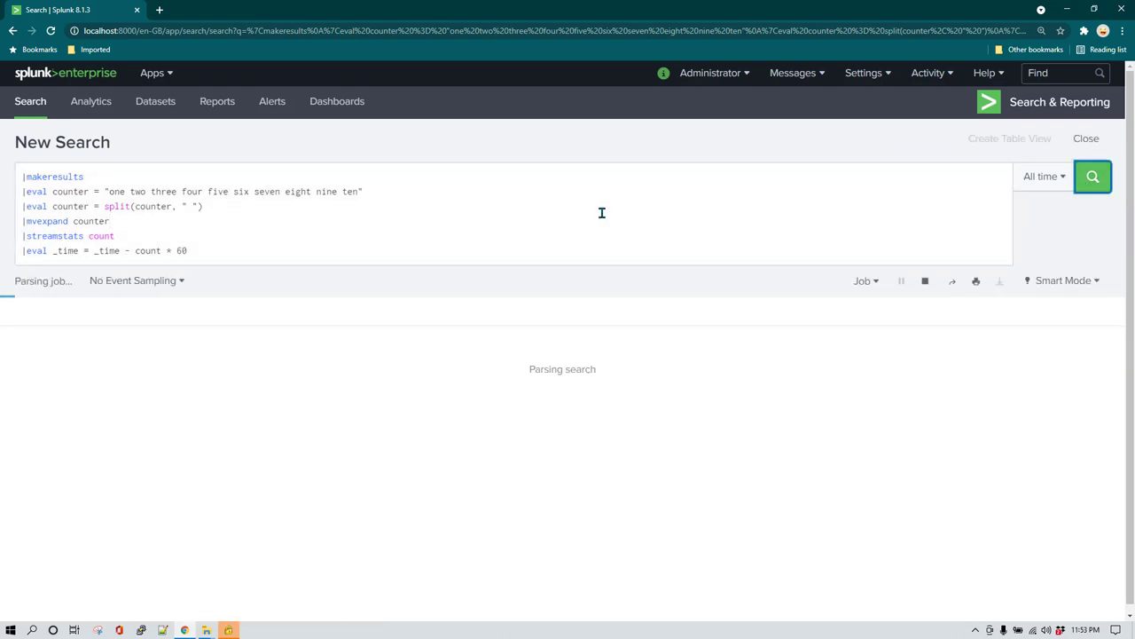
left_click(1093, 176)
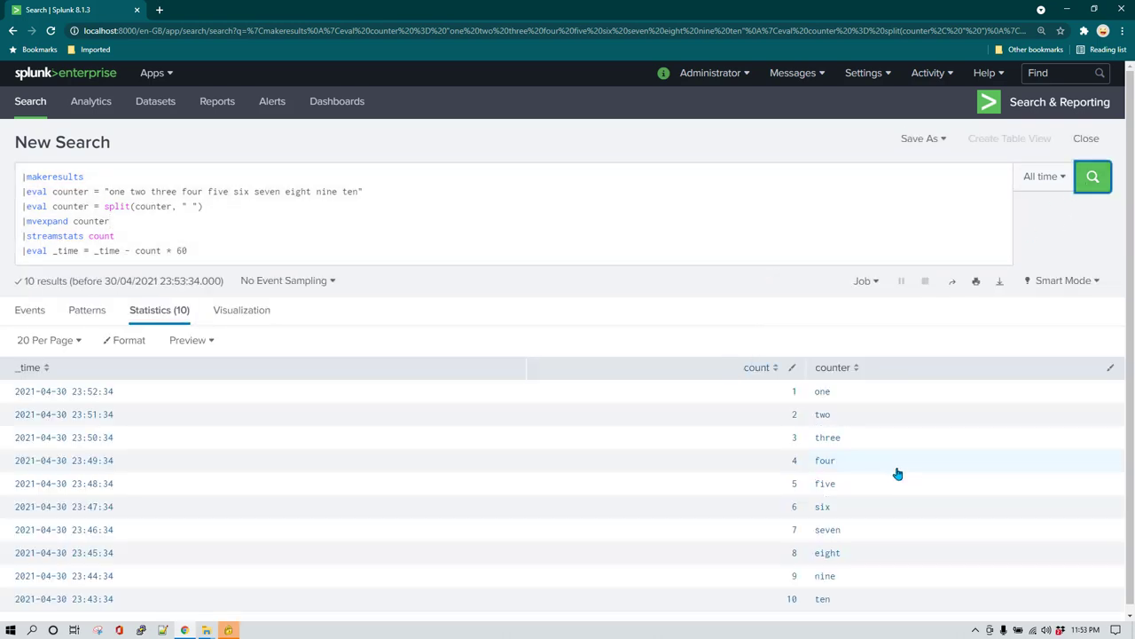
scroll("down", 3)
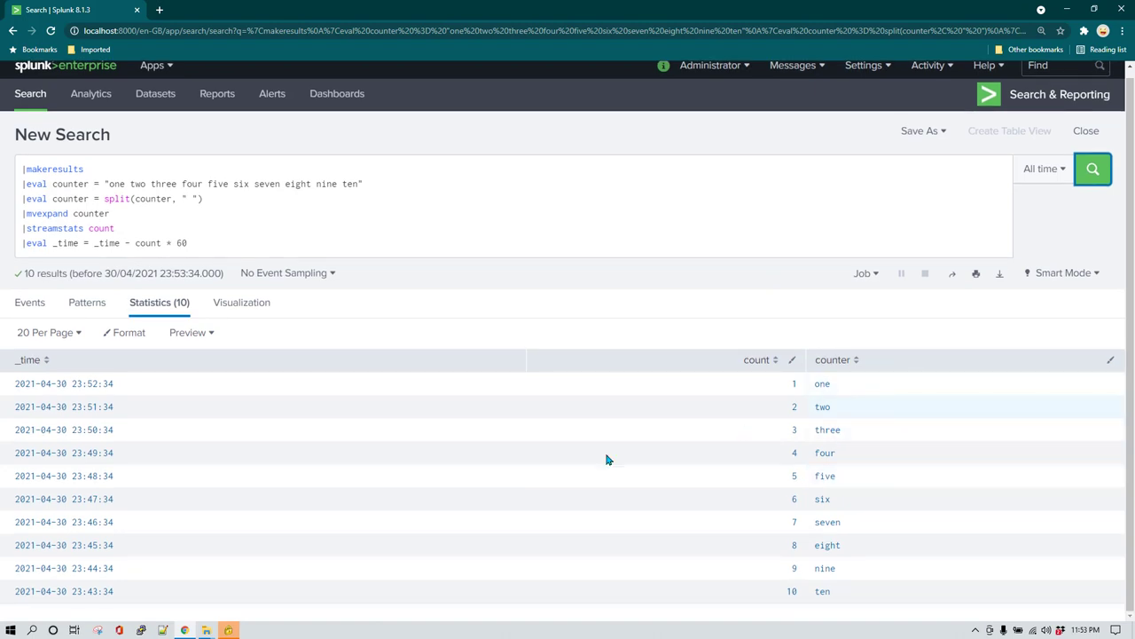
mouse_move(642, 401)
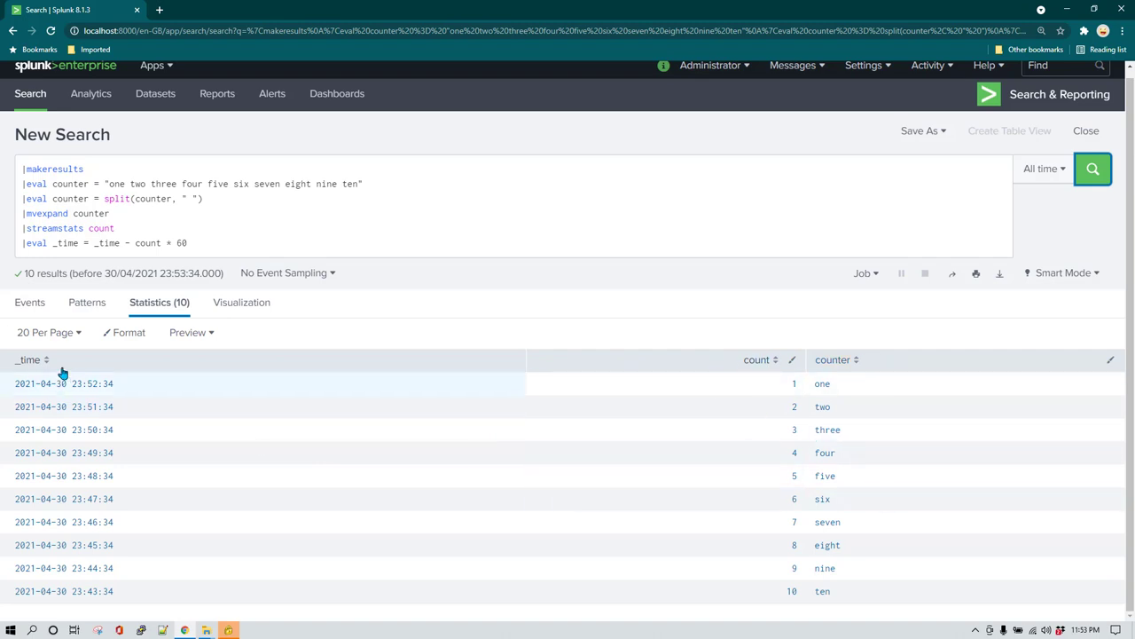
mouse_move(344, 497)
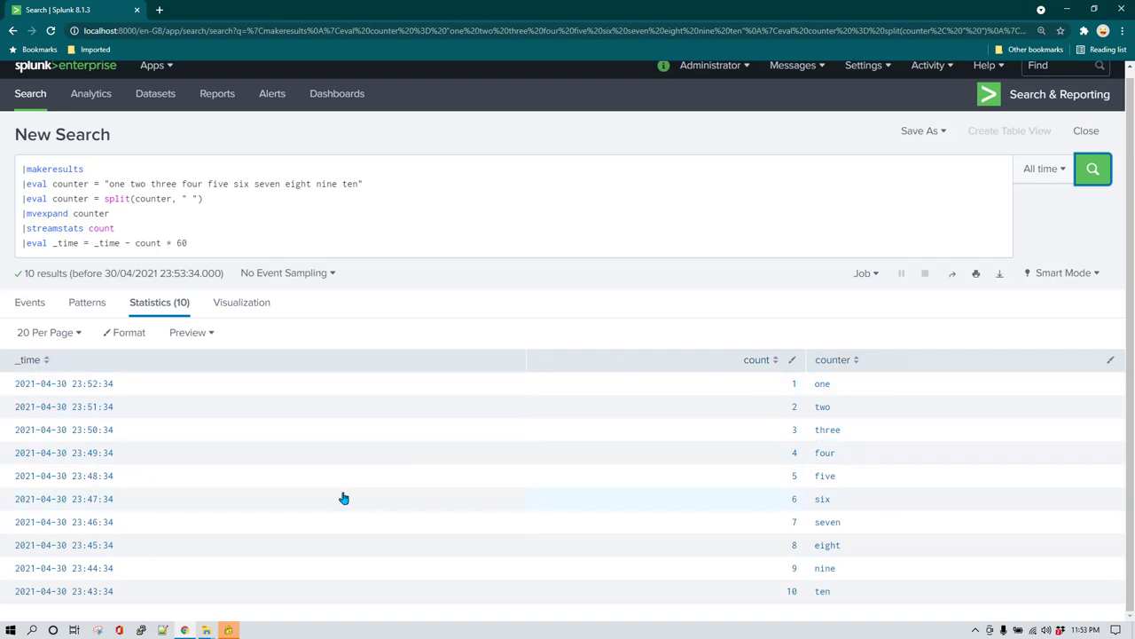
mouse_move(284, 273)
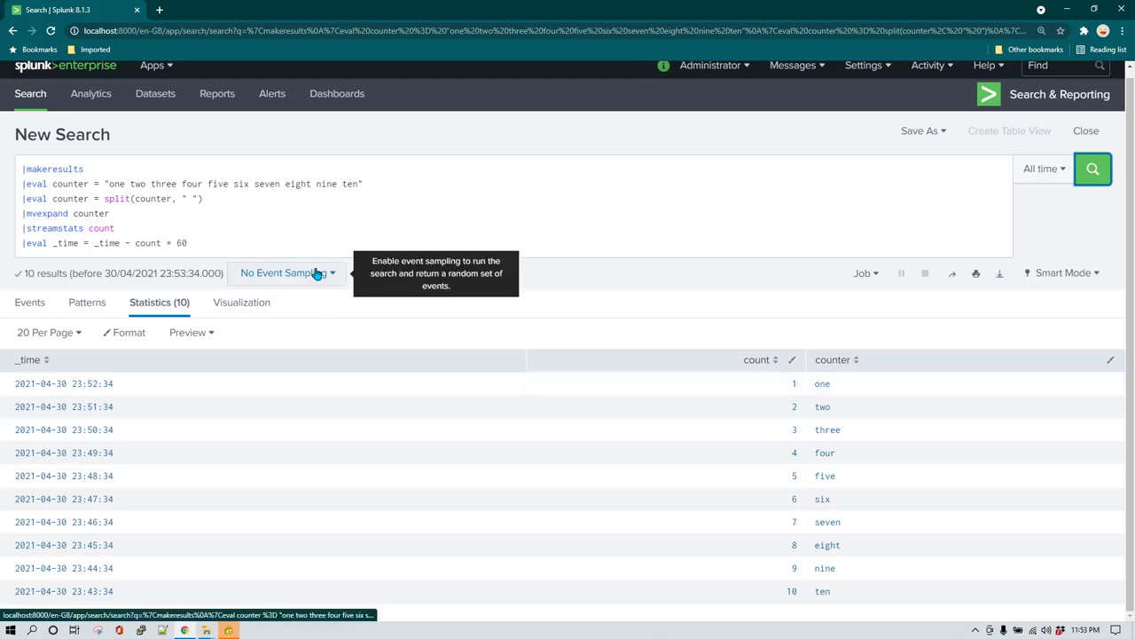
mouse_move(316, 252)
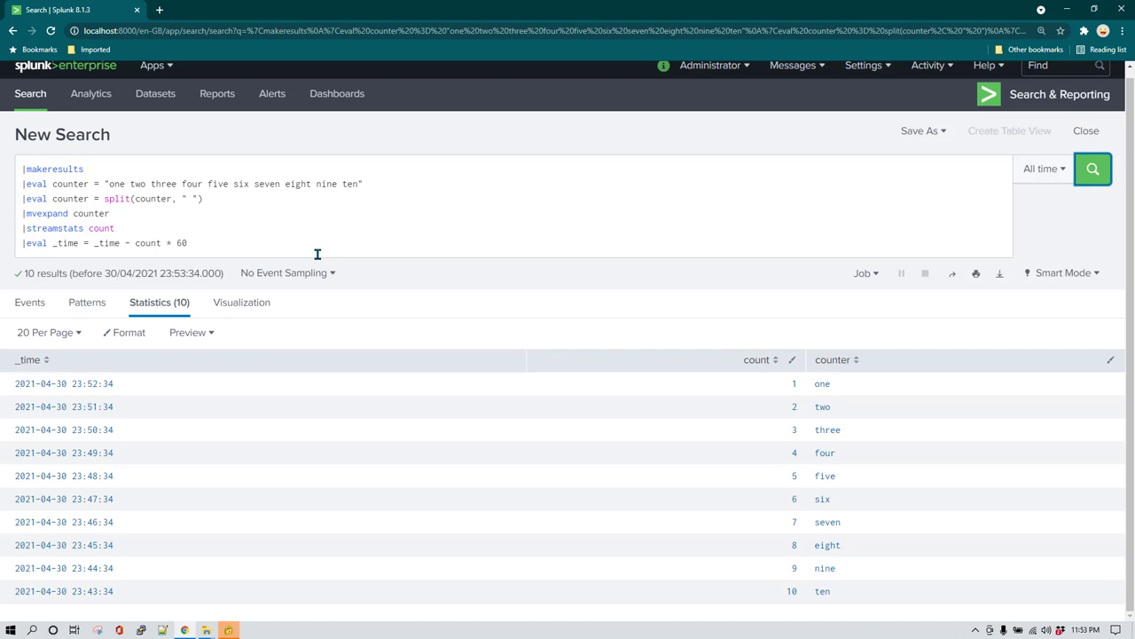
mouse_move(245, 238)
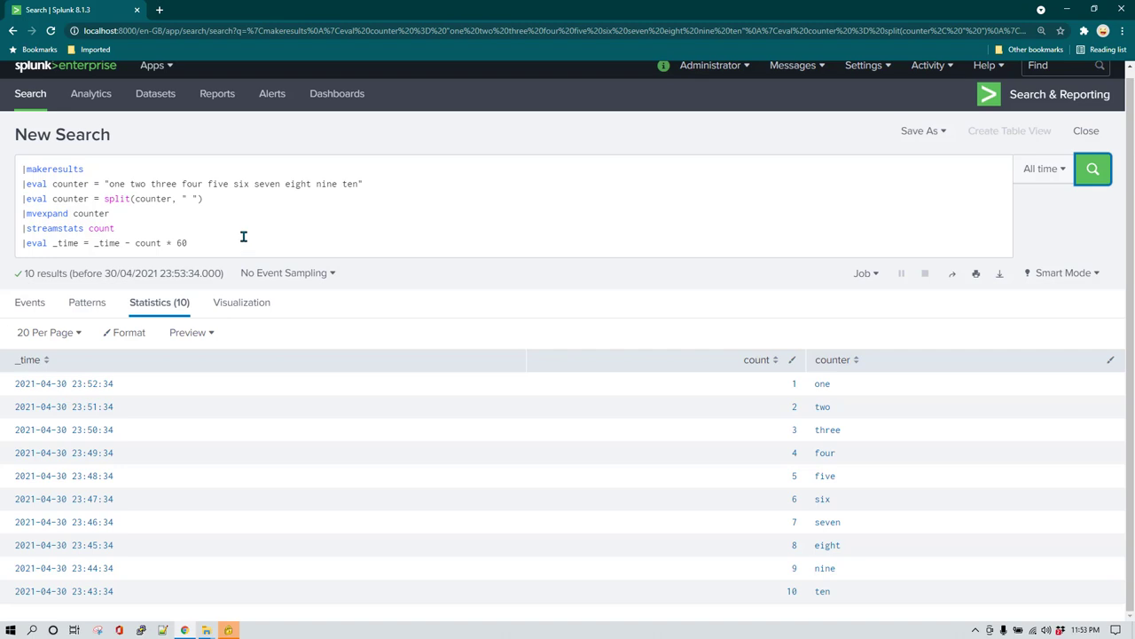